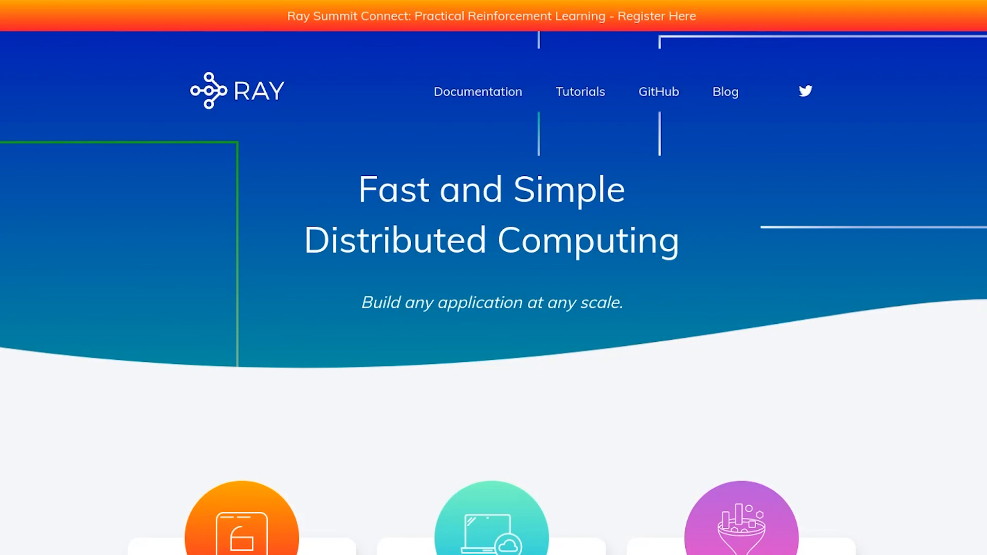
pyautogui.moveTo(461, 205)
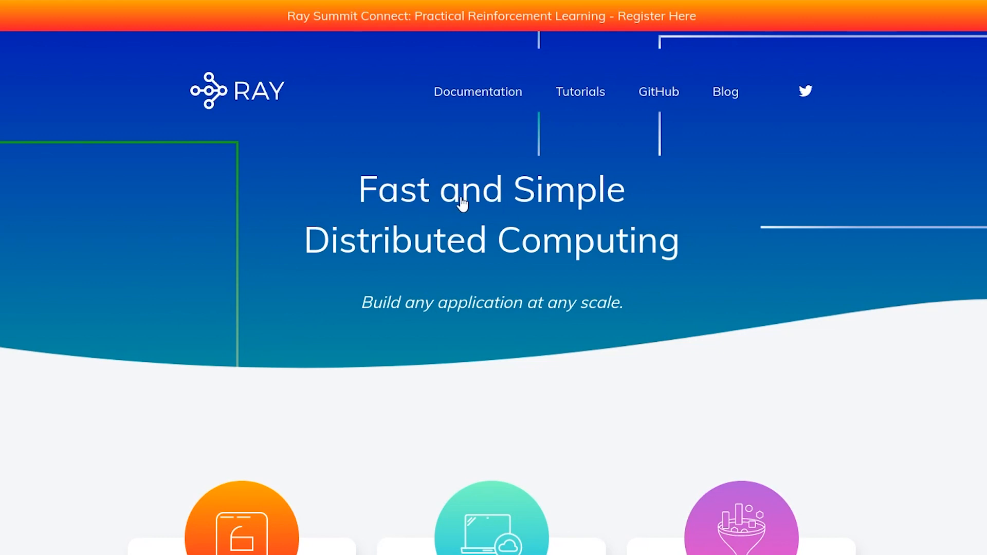
pyautogui.moveTo(536, 295)
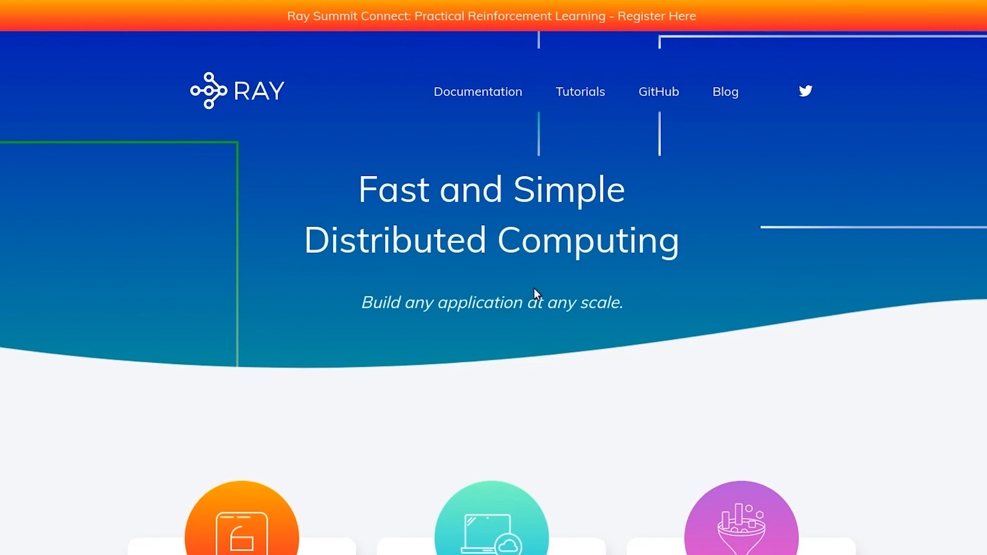
# Scroll the Ray homepage down past the feature cards to the Tasks code example
pyautogui.scroll(-3)
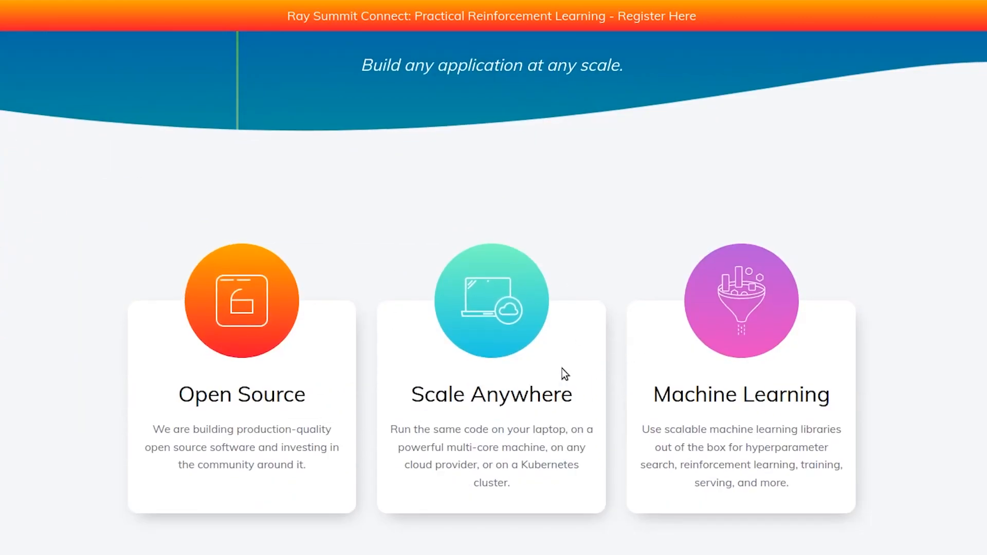
pyautogui.scroll(-3)
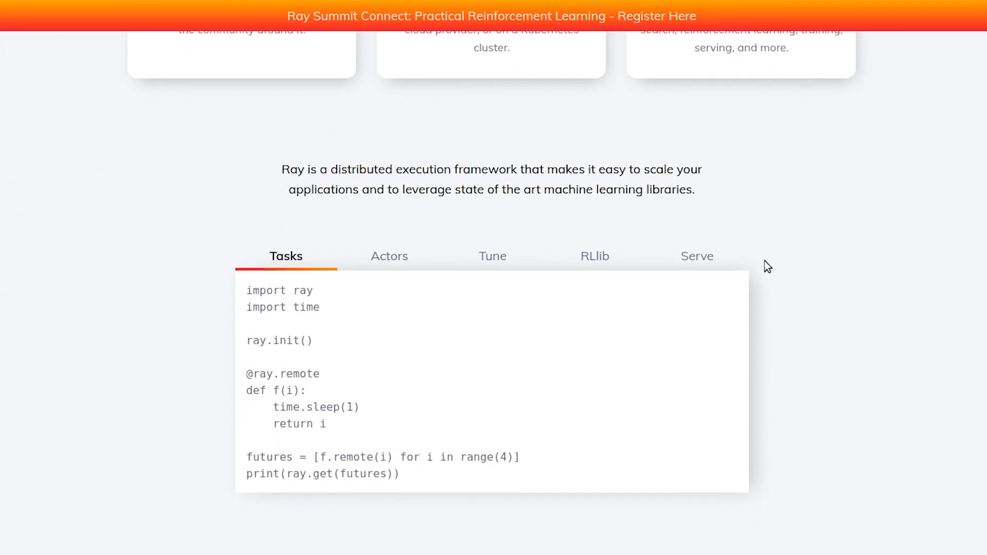
pyautogui.scroll(-3)
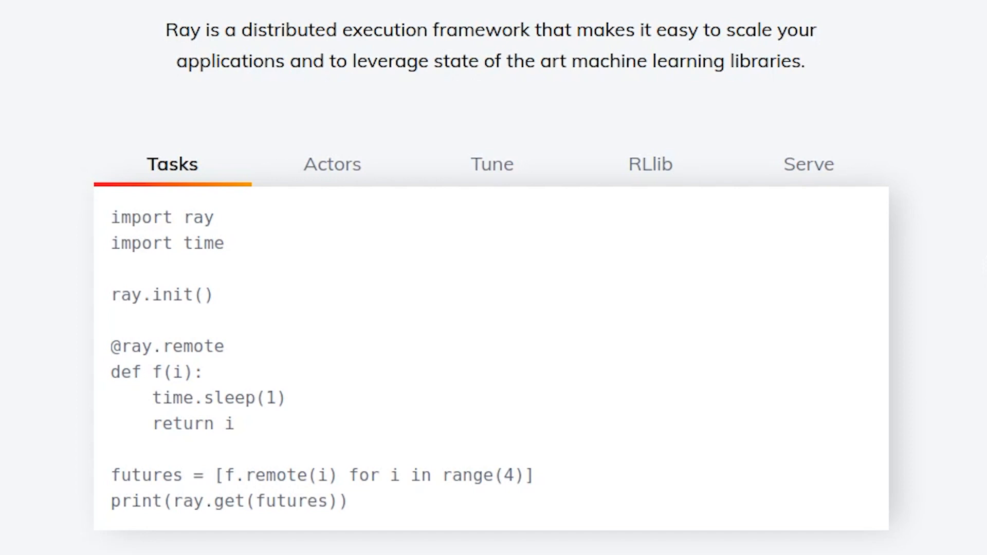
pyautogui.moveTo(492, 164)
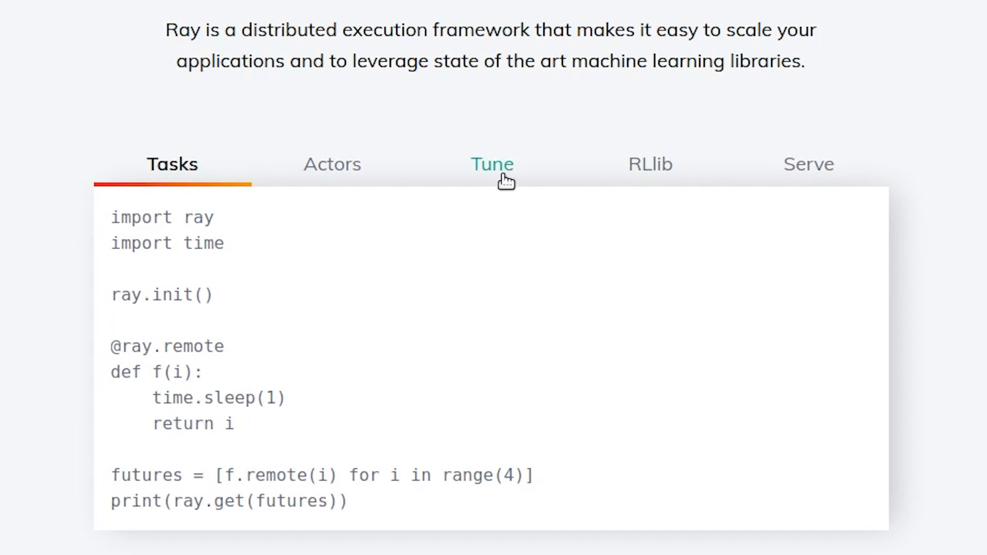
pyautogui.moveTo(657, 175)
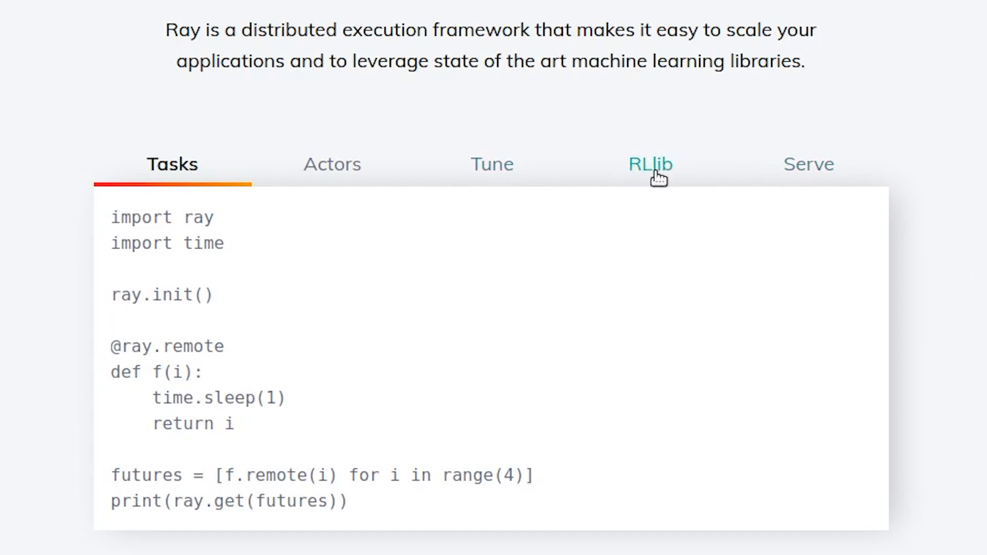
pyautogui.moveTo(904, 209)
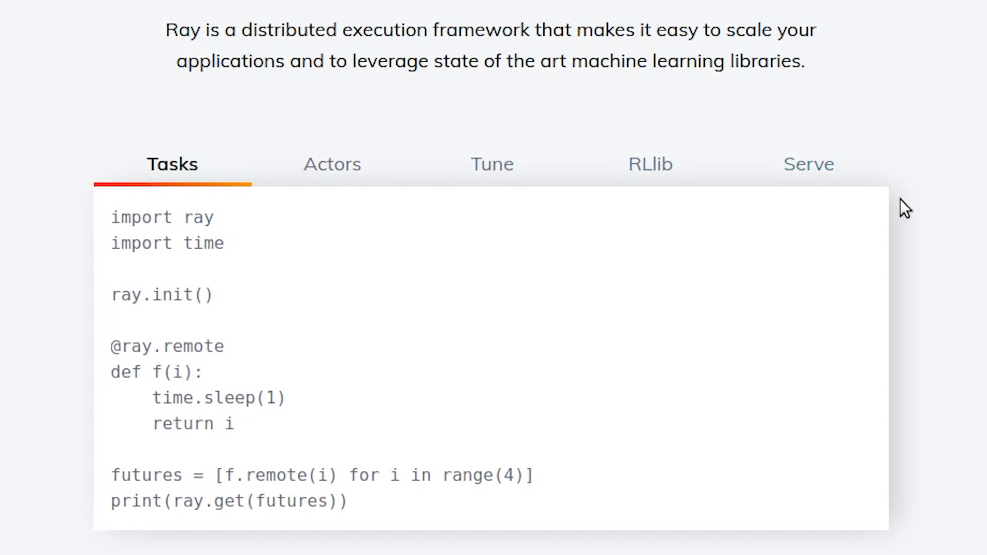
pyautogui.moveTo(893, 204)
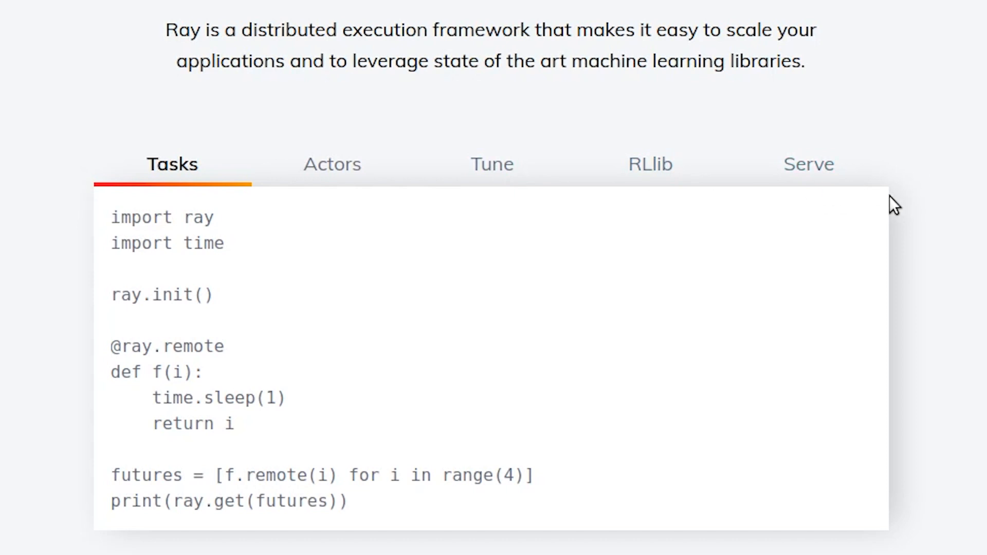
pyautogui.moveTo(233, 262)
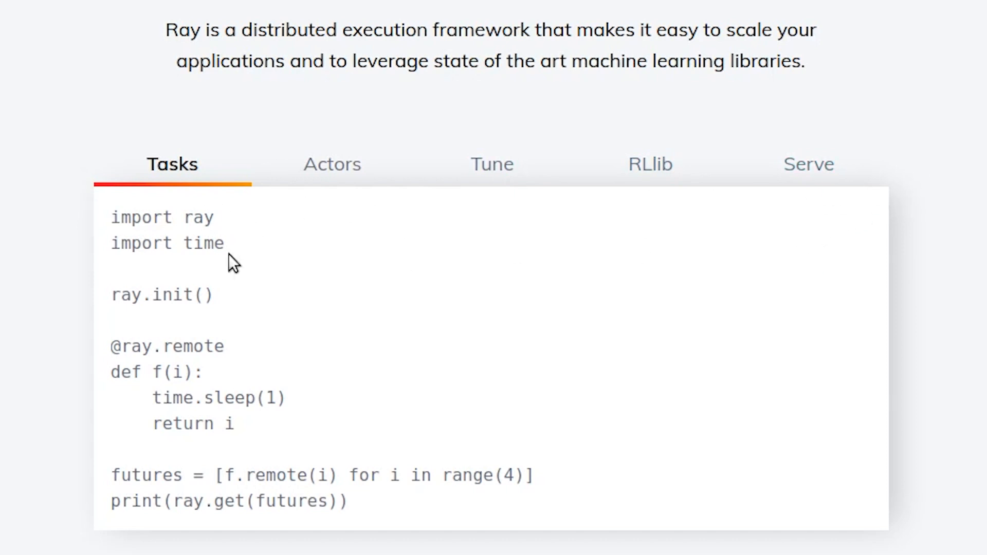
pyautogui.moveTo(236, 380)
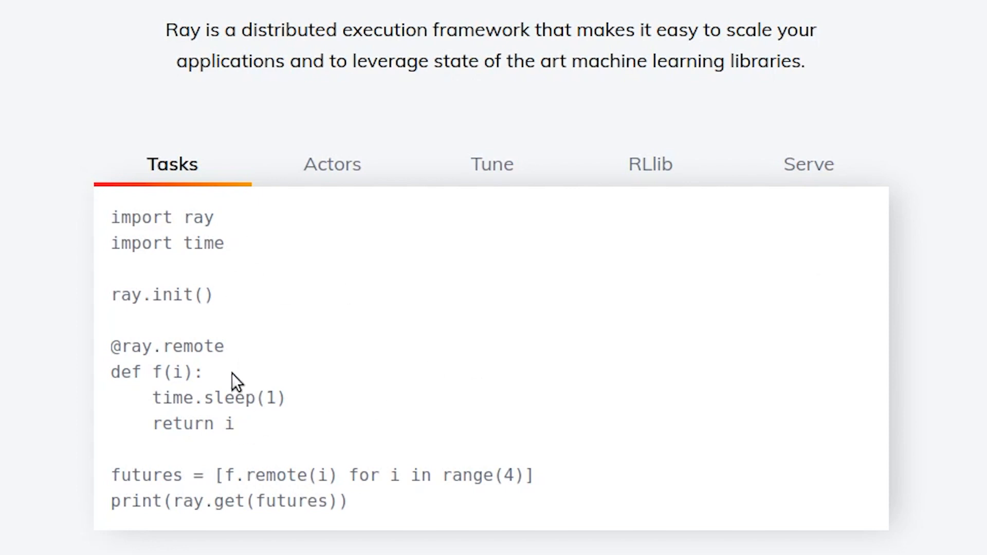
pyautogui.scroll(-3)
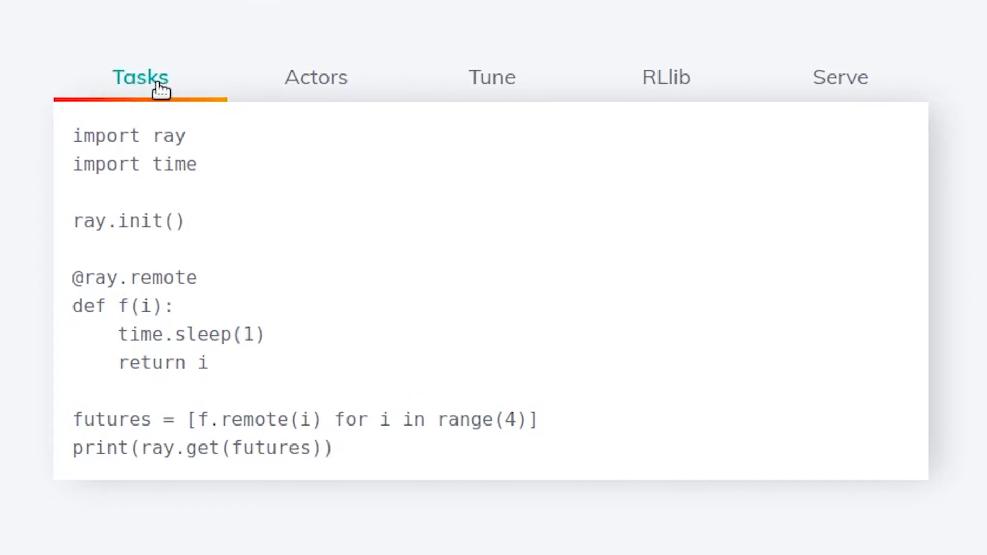
pyautogui.moveTo(298, 261)
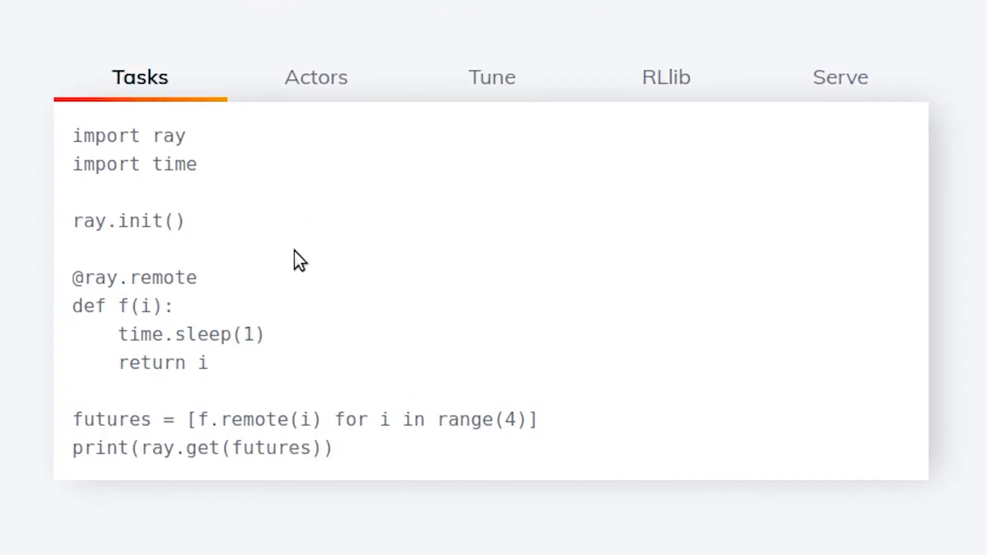
pyautogui.moveTo(315, 212)
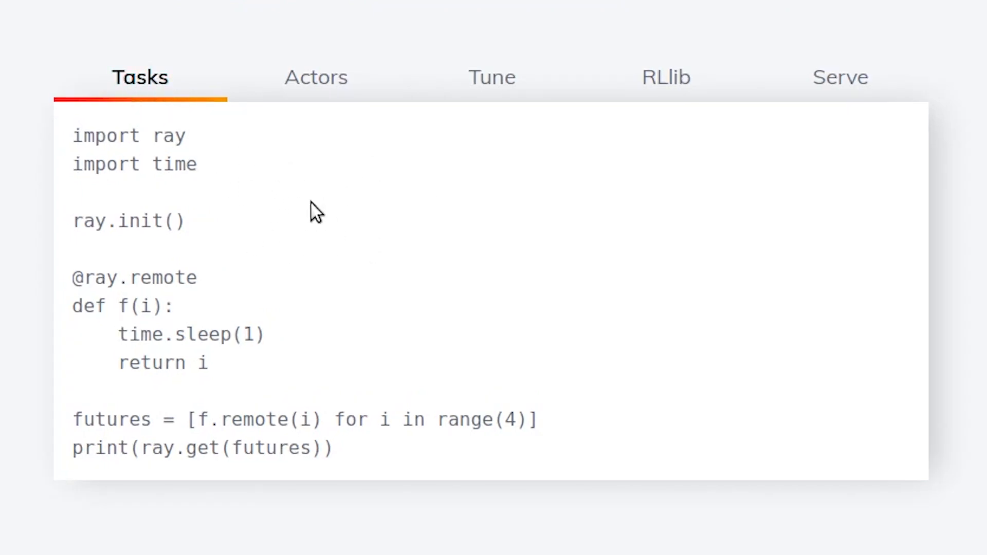
pyautogui.doubleClick(128, 221)
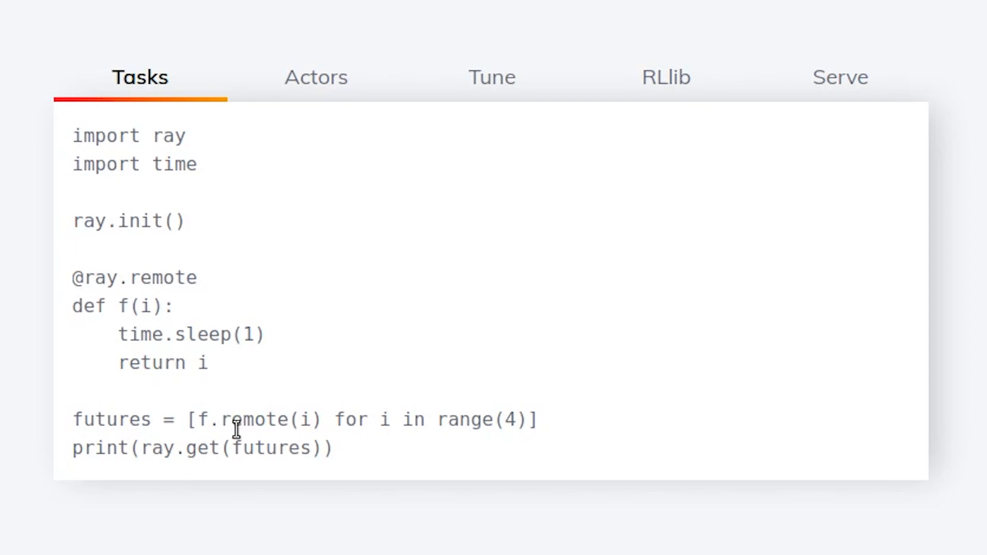
pyautogui.moveTo(251, 457)
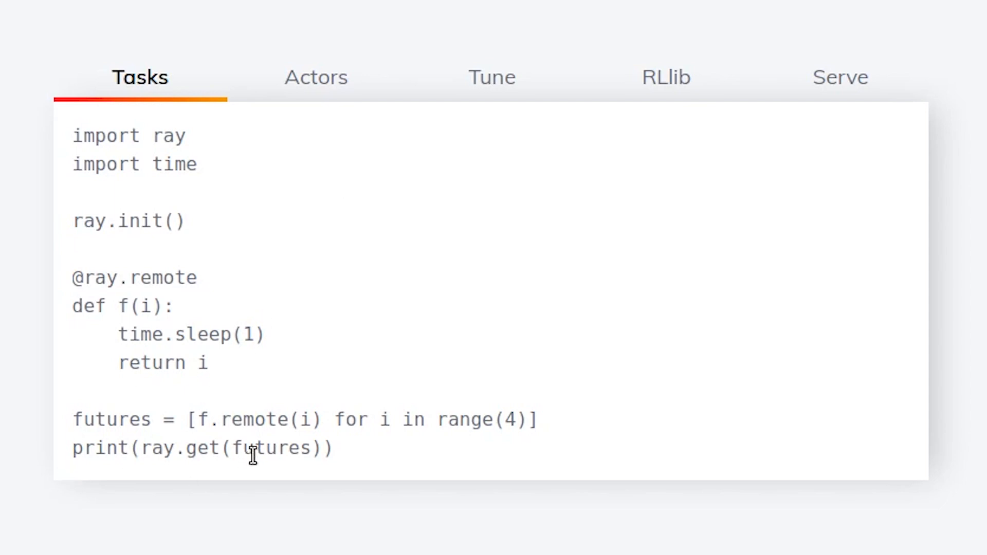
pyautogui.doubleClick(258, 420)
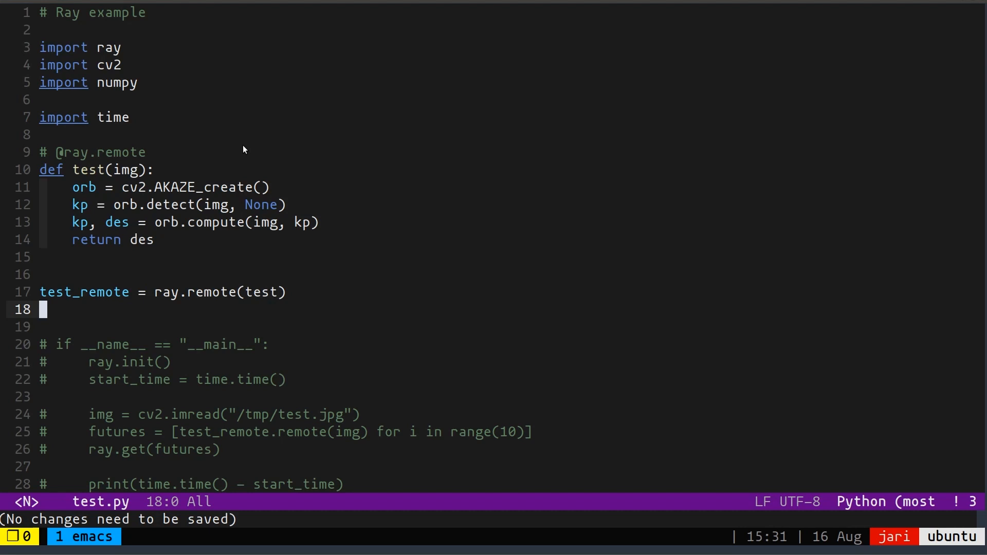
pyautogui.moveTo(122, 175)
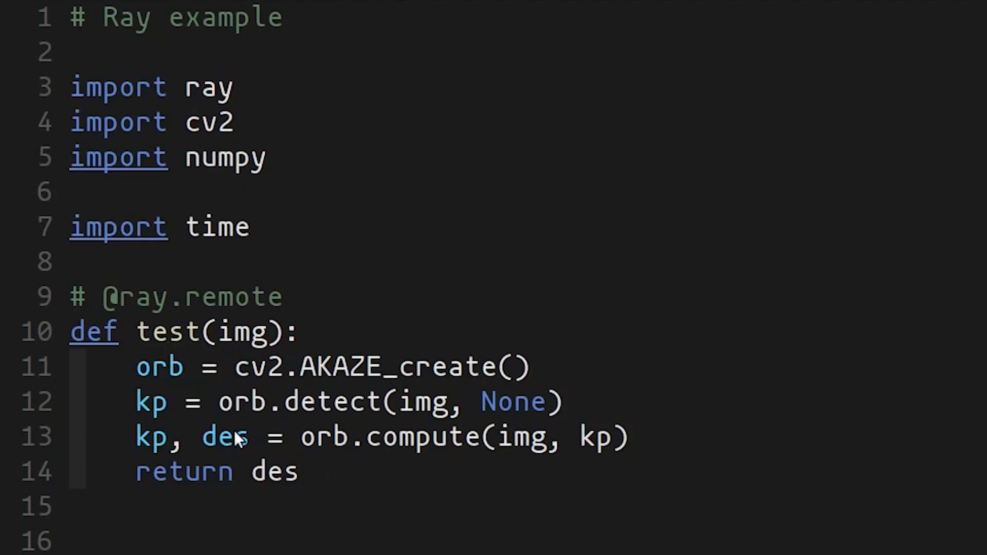
pyautogui.moveTo(258, 333)
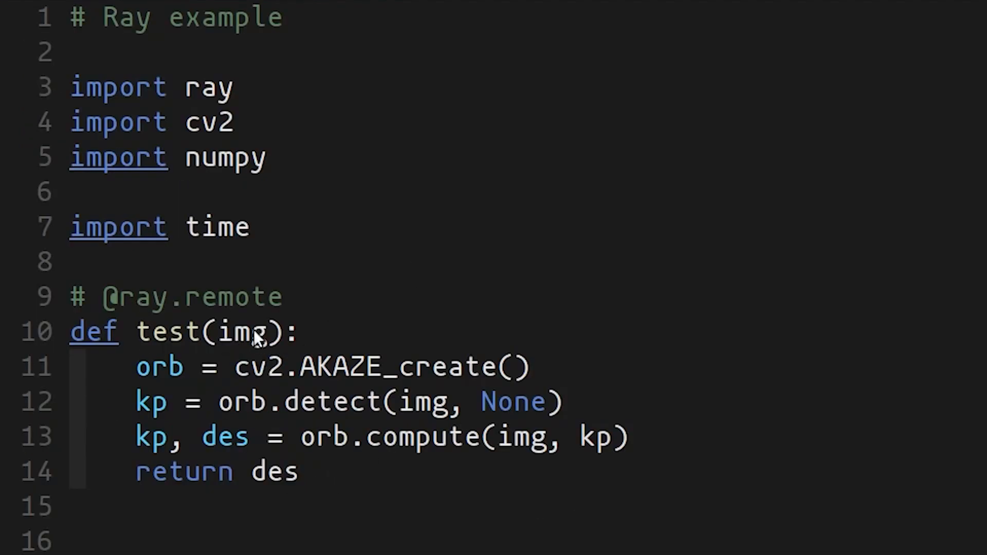
pyautogui.moveTo(270, 271)
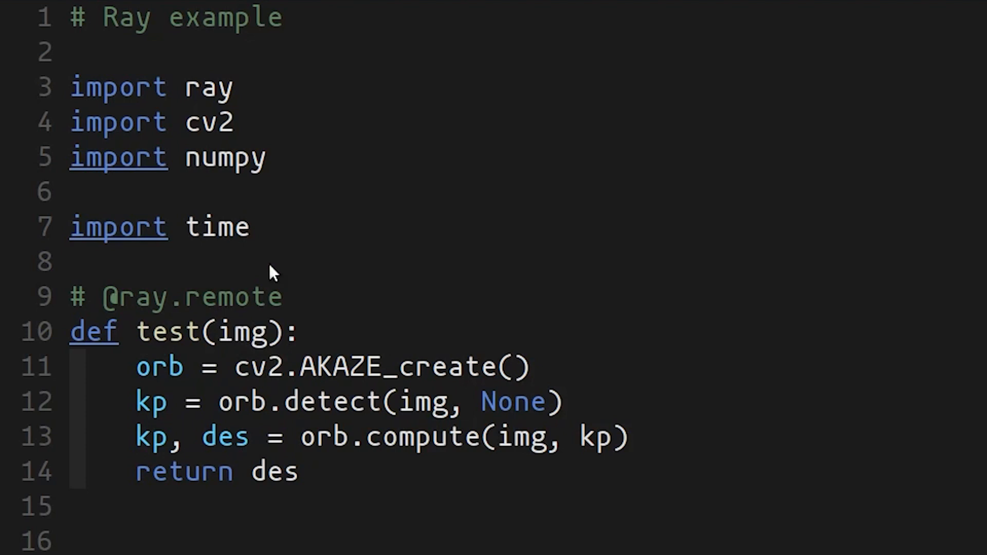
pyautogui.moveTo(324, 394)
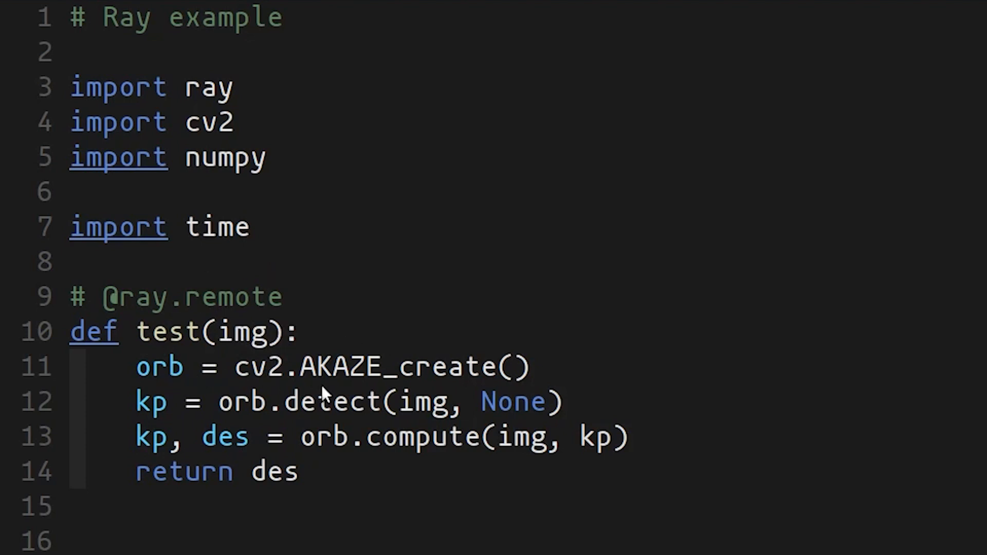
pyautogui.moveTo(258, 371)
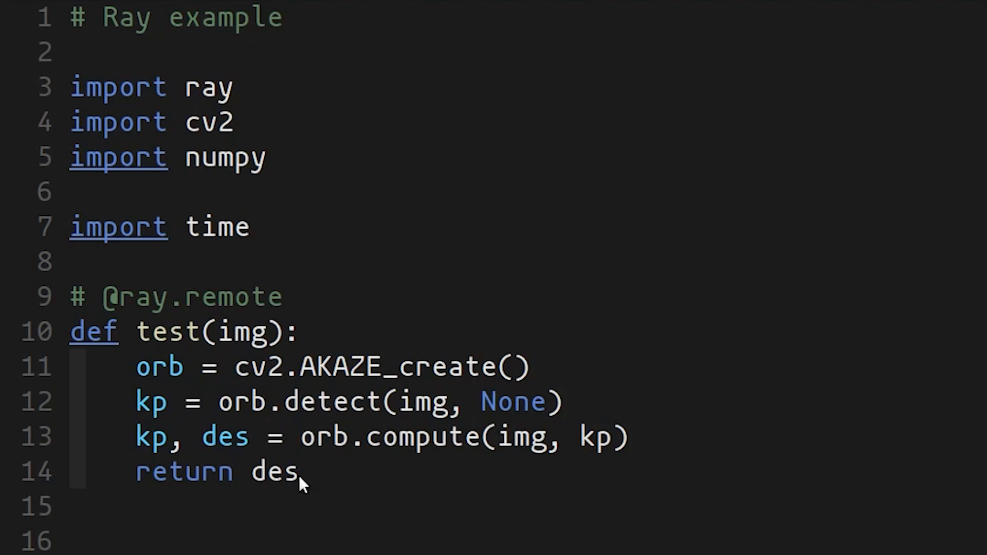
pyautogui.moveTo(462, 463)
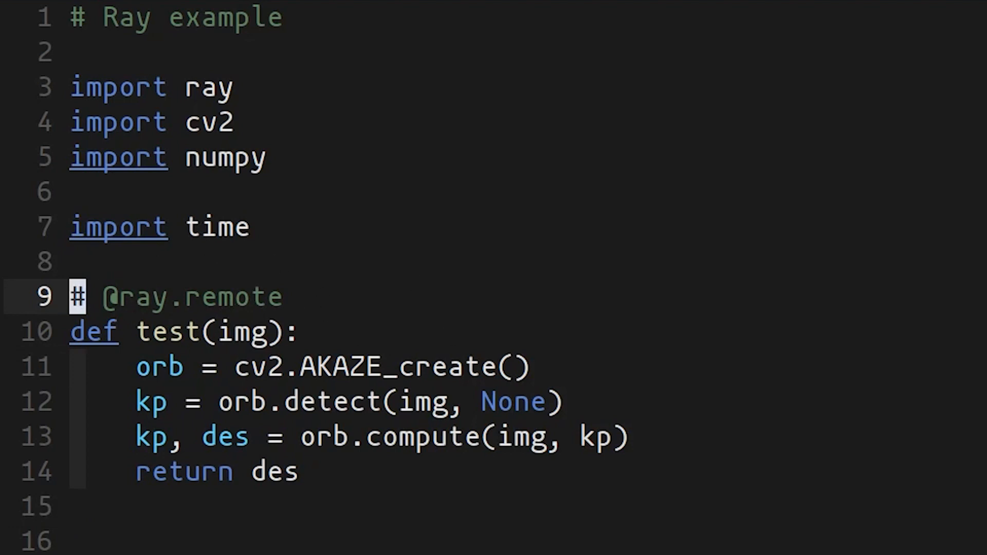
pyautogui.moveTo(35, 387)
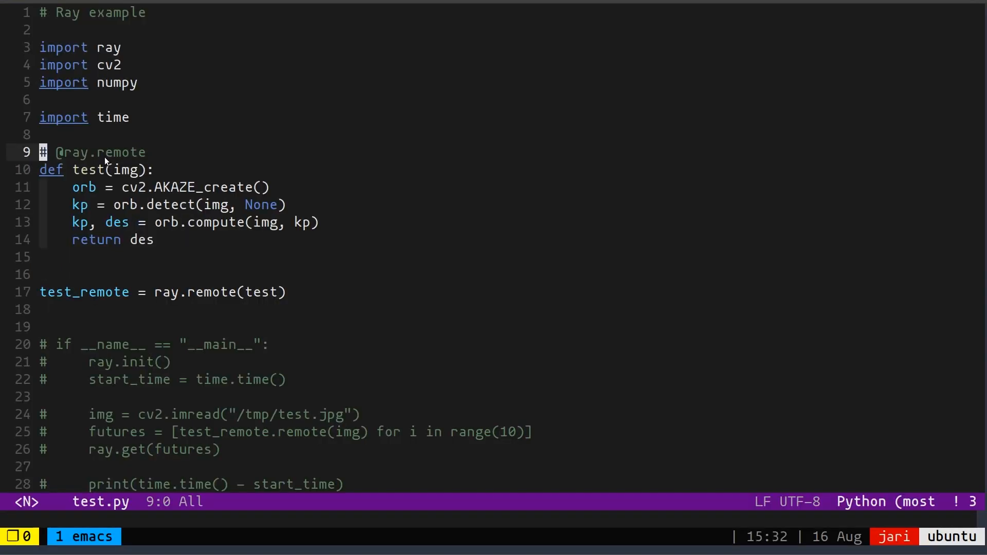
pyautogui.moveTo(155, 300)
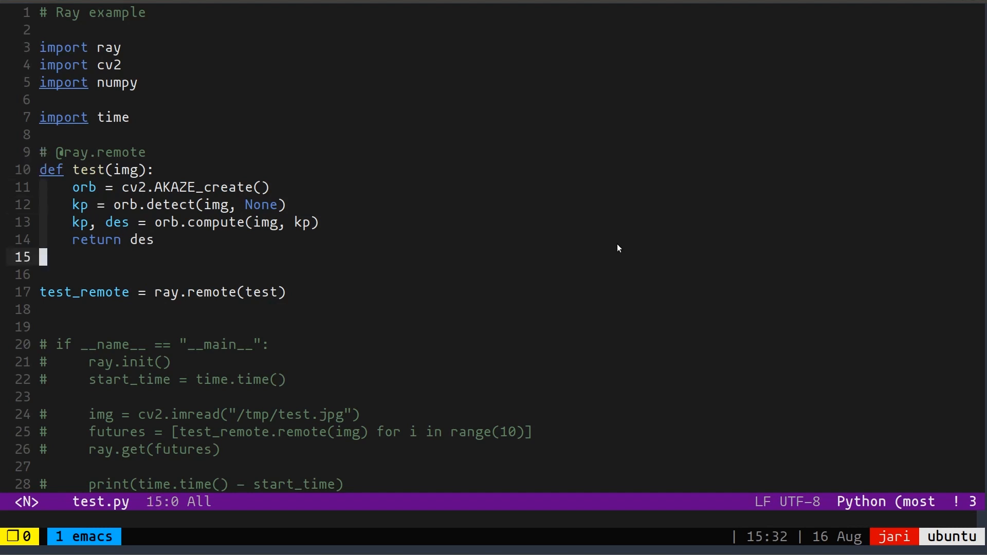
# Add a line below test_remote loading /tmp/test.jpg into img with cv2.imread
pyautogui.press('V')
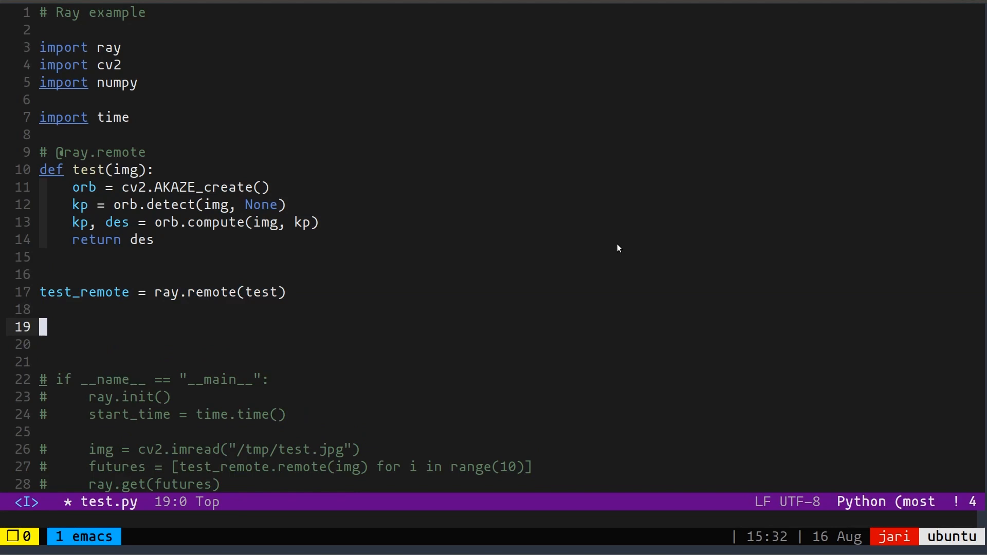
pyautogui.write('img = cv2.imread("/tmp/test.jpg")')
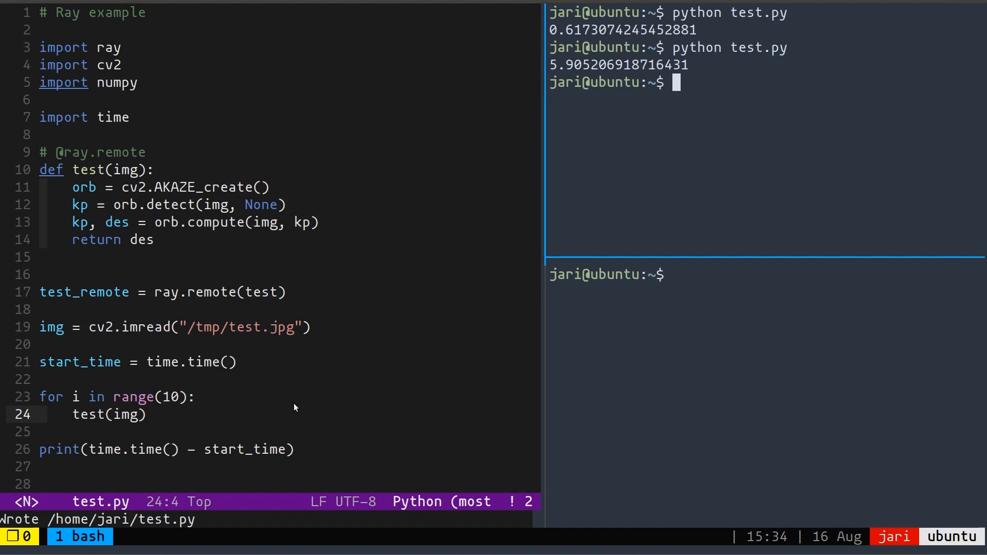
# Move down in test.py to continue adding the timing loop below the imread line
pyautogui.write('j')
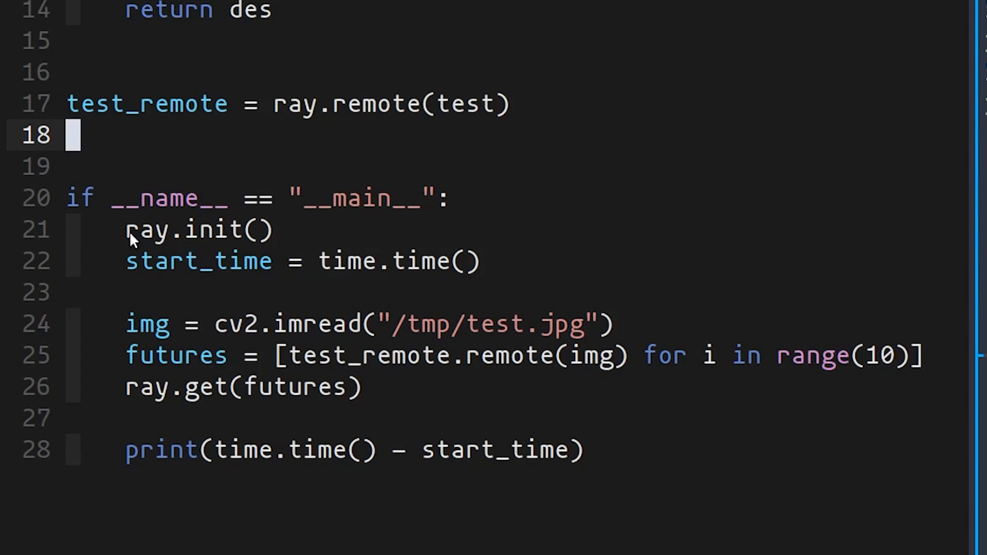
pyautogui.moveTo(370, 237)
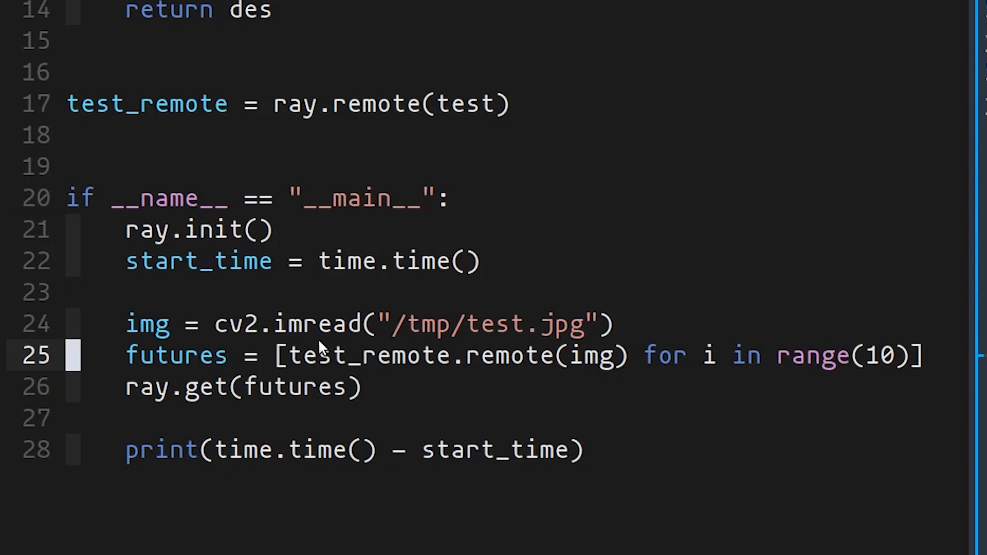
pyautogui.moveTo(503, 365)
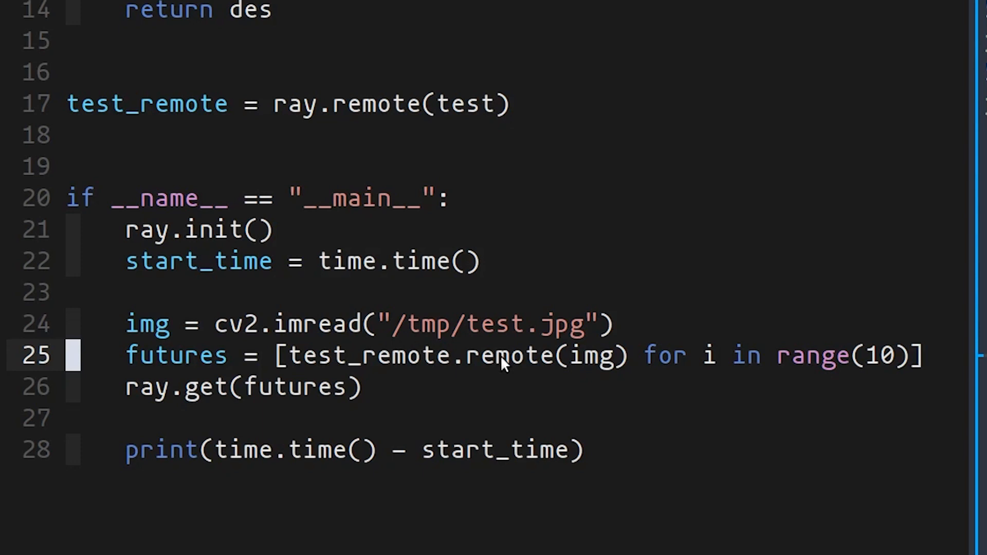
pyautogui.moveTo(245, 338)
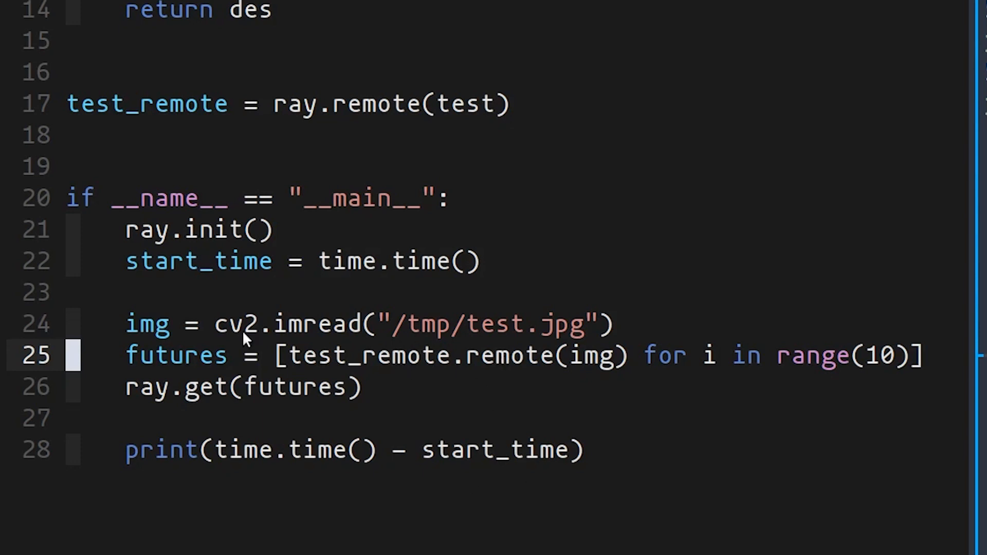
pyautogui.moveTo(133, 389)
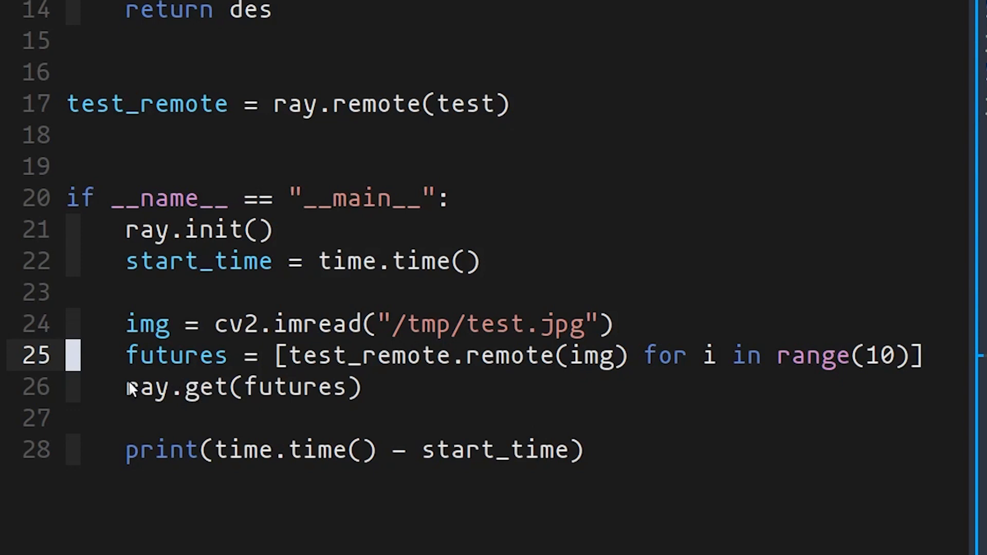
pyautogui.moveTo(220, 389)
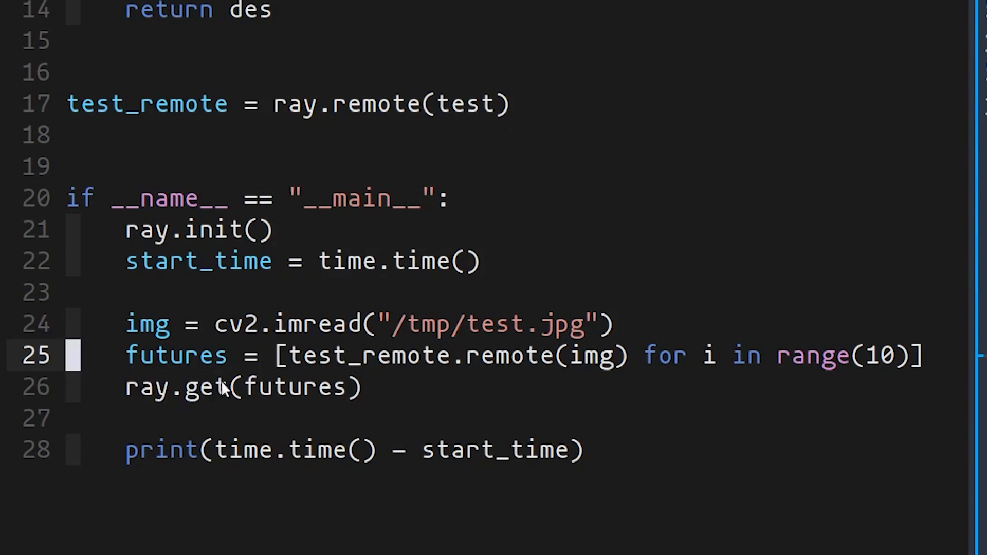
pyautogui.moveTo(160, 406)
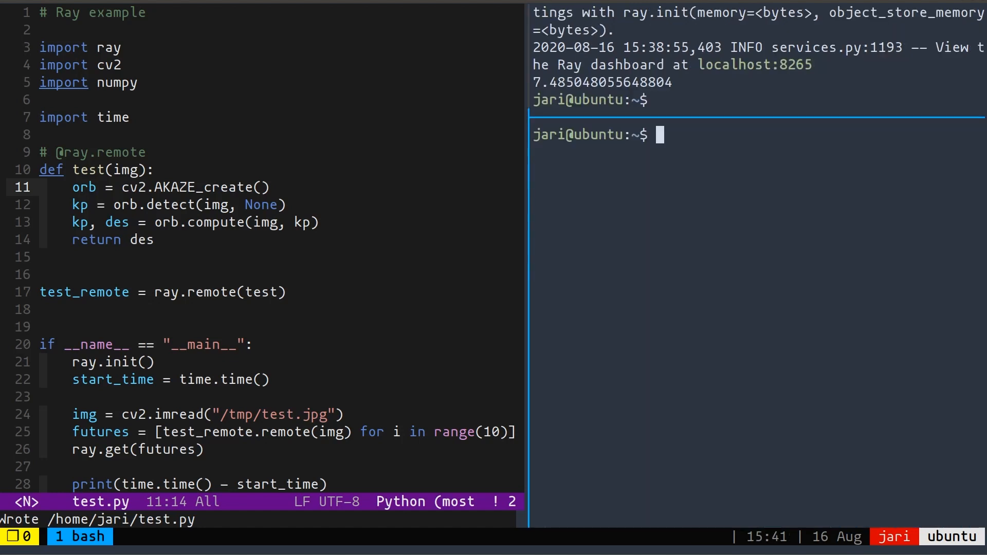
pyautogui.moveTo(58, 37)
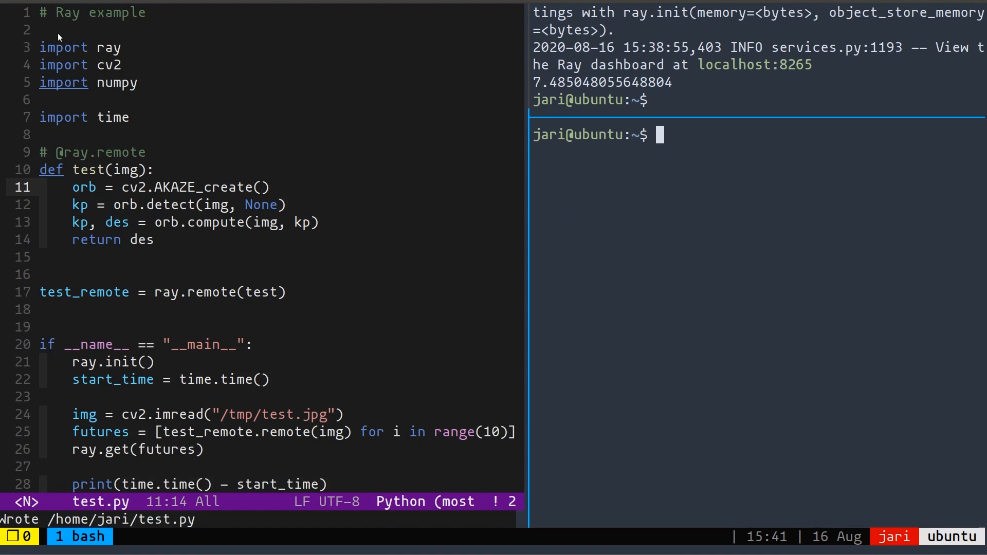
# Start a Ray head node from the tmux pane with ray start --head on the chosen redis port
pyautogui.write('ray start --head --redis-port=6379')
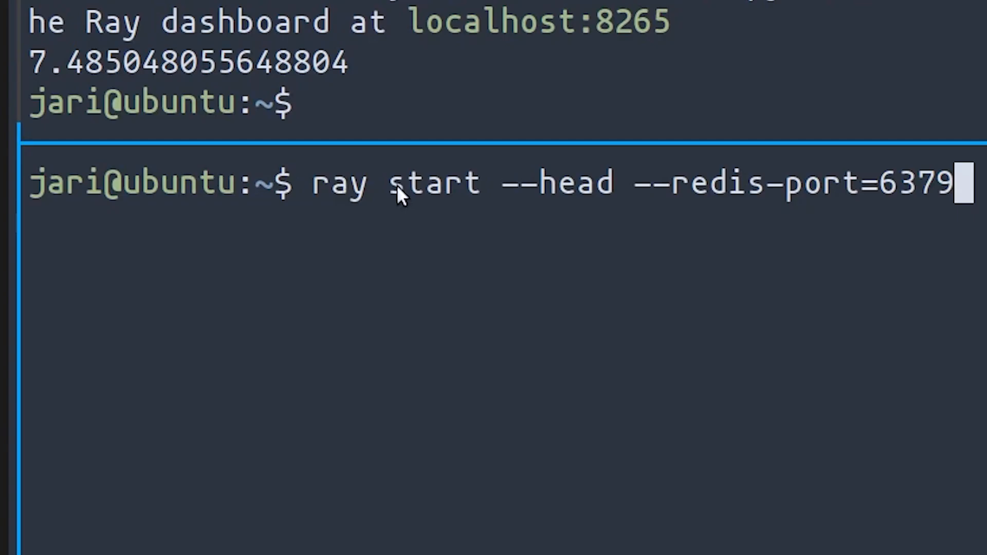
pyautogui.moveTo(654, 206)
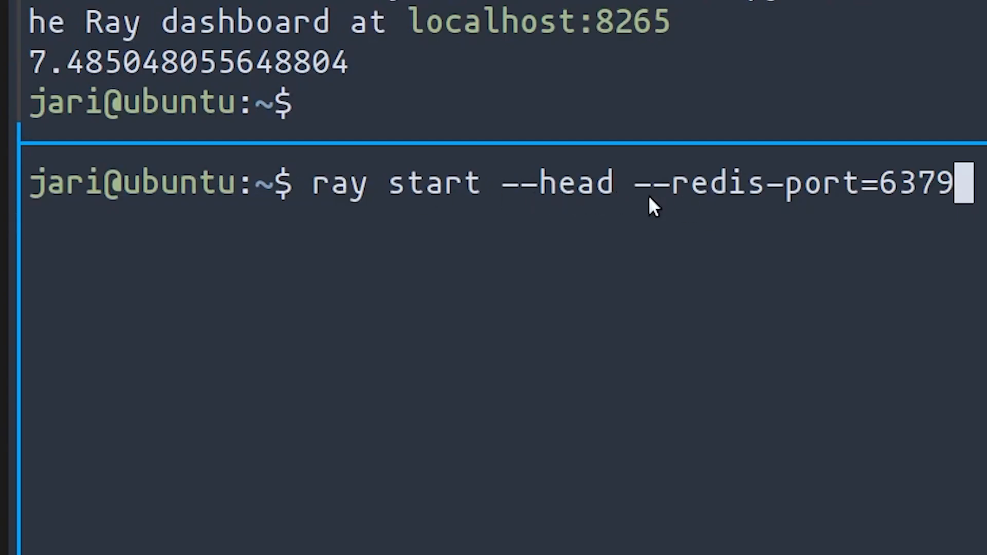
pyautogui.moveTo(938, 204)
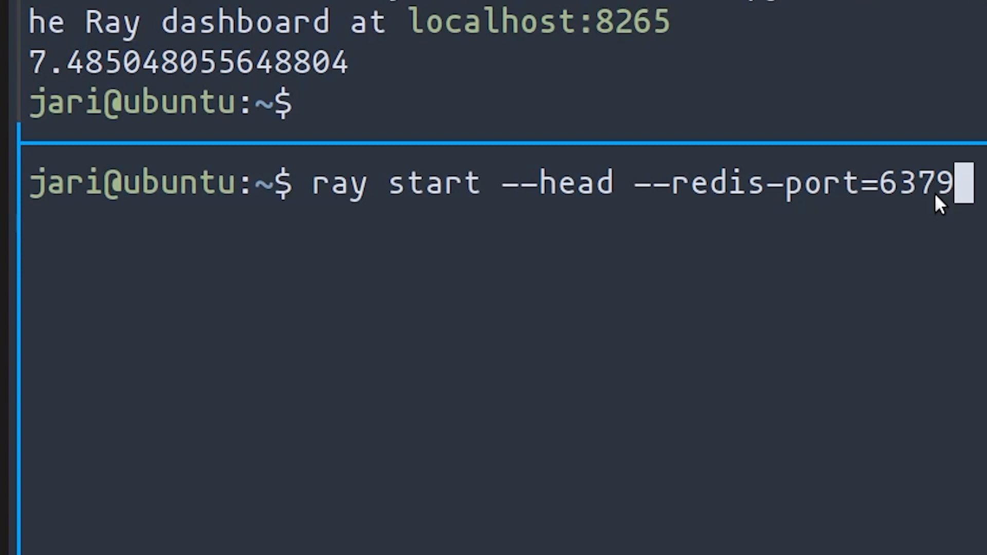
pyautogui.press('Return')
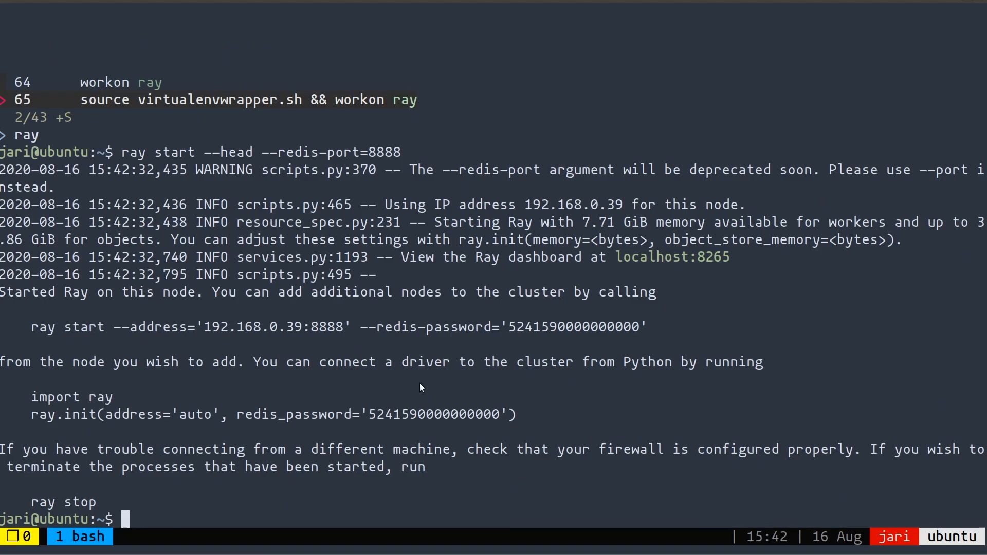
pyautogui.moveTo(491, 151)
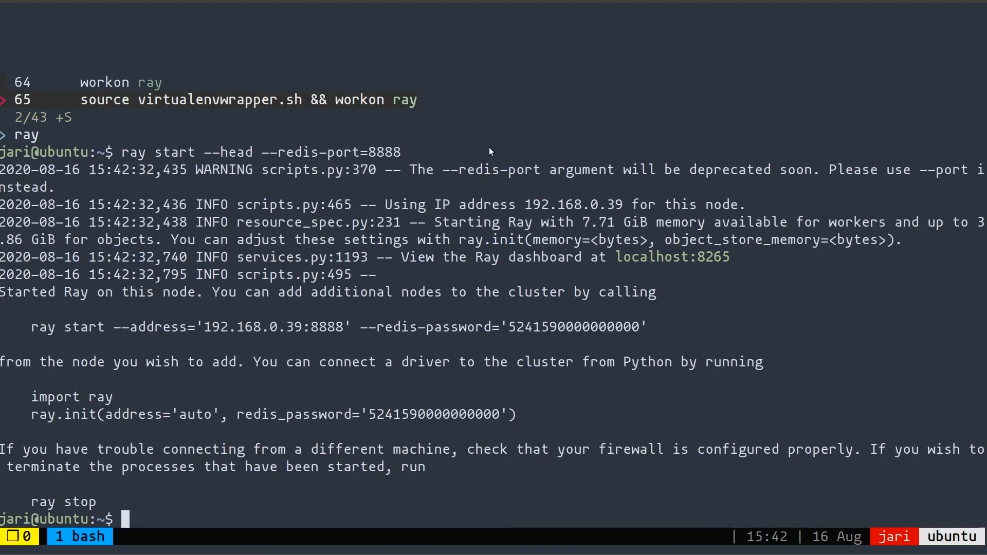
pyautogui.moveTo(692, 243)
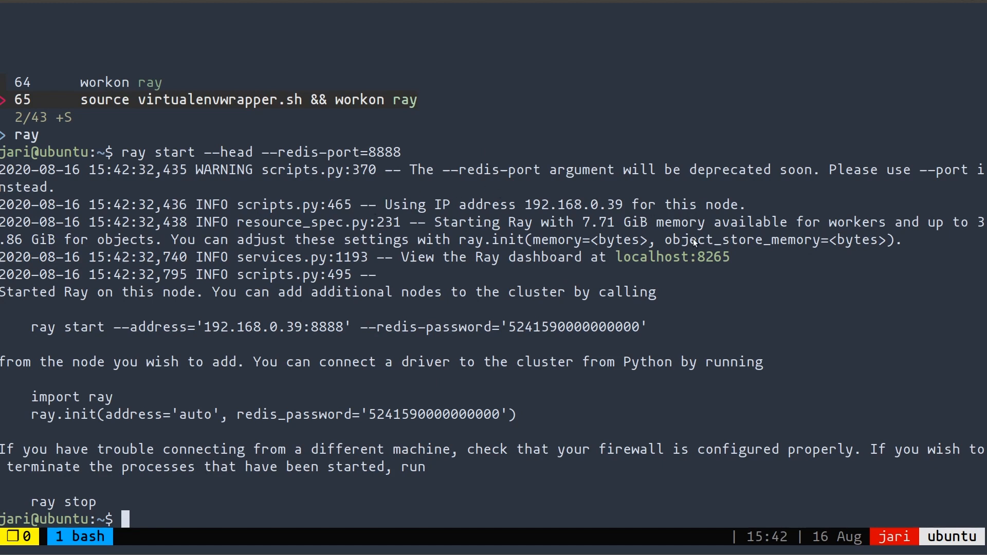
pyautogui.moveTo(575, 211)
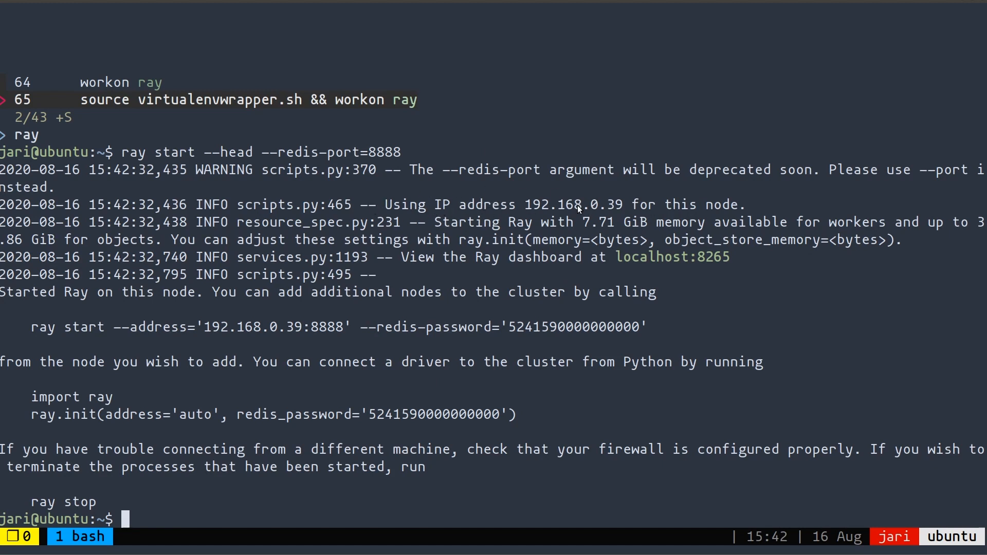
pyautogui.moveTo(616, 262)
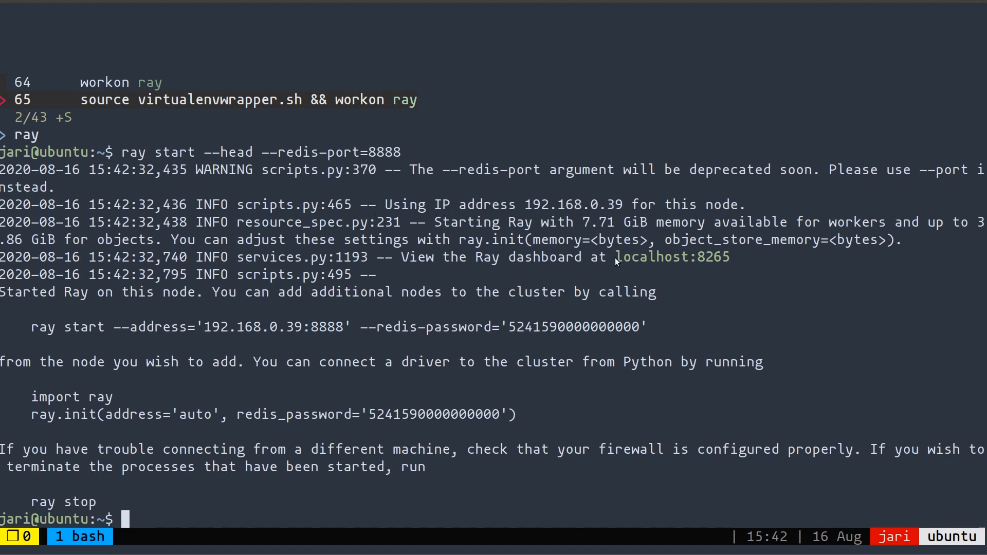
pyautogui.moveTo(160, 338)
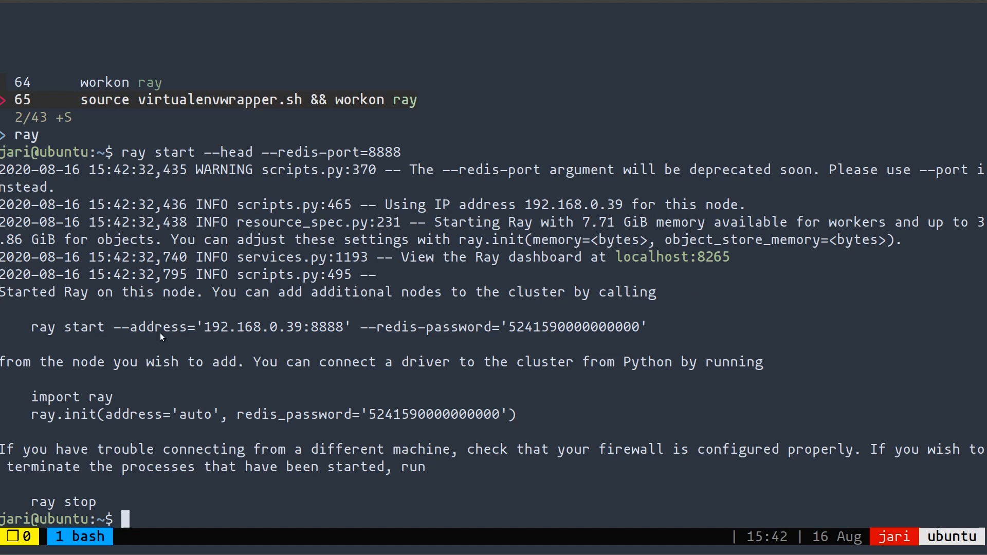
pyautogui.moveTo(47, 330)
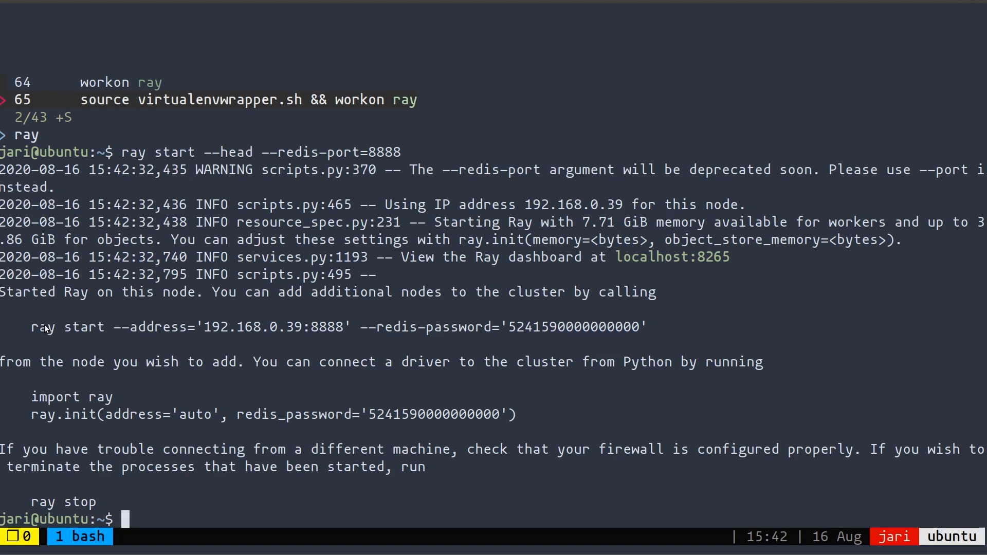
pyautogui.moveTo(298, 350)
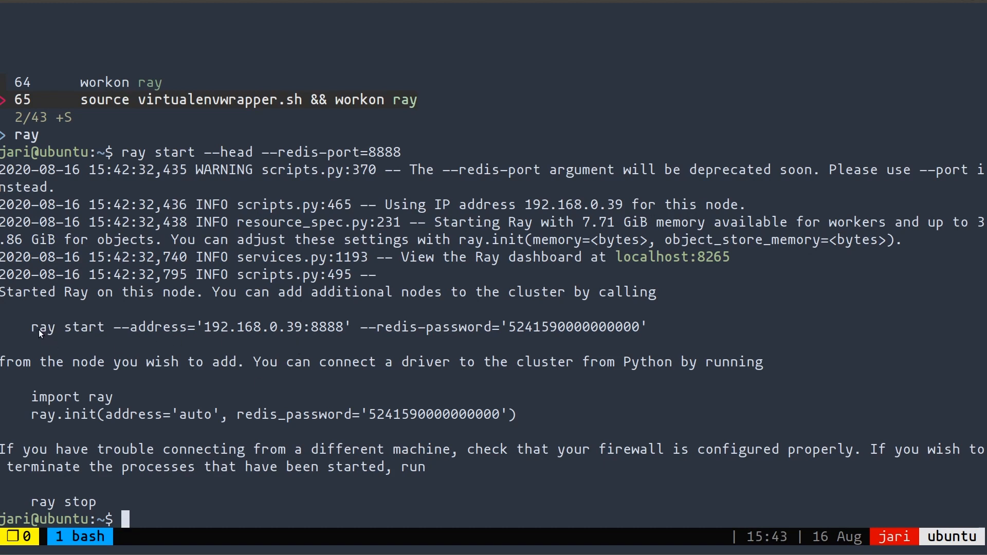
pyautogui.moveTo(367, 452)
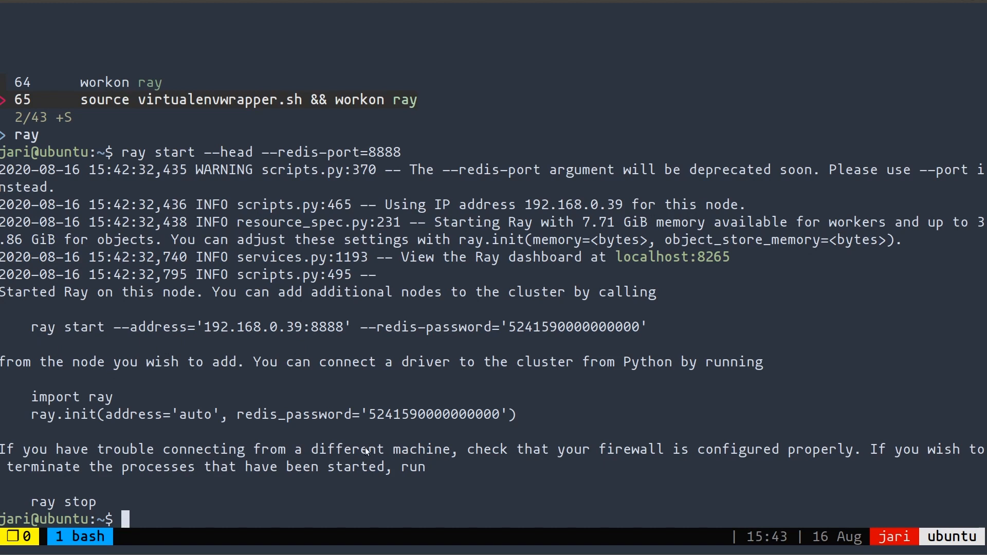
pyautogui.moveTo(56, 335)
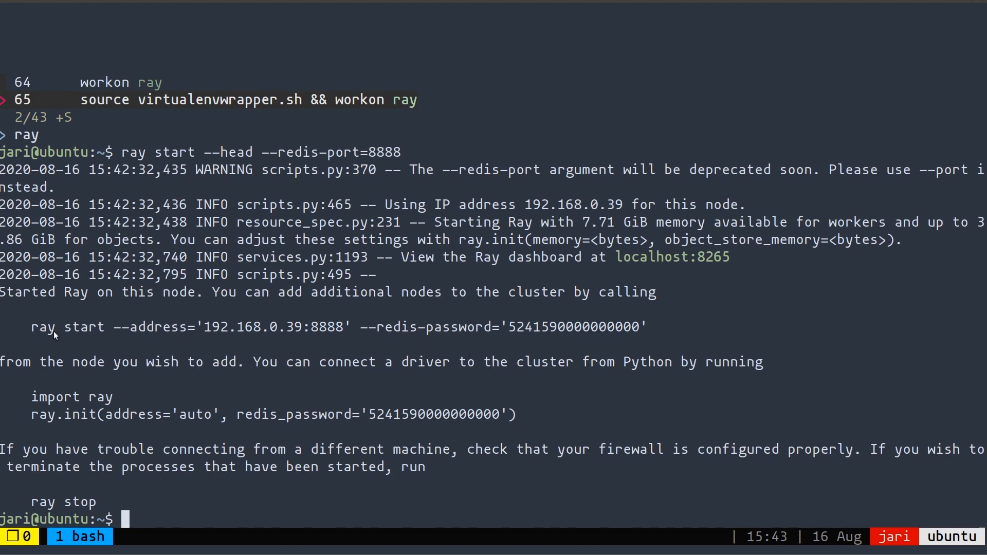
pyautogui.moveTo(184, 395)
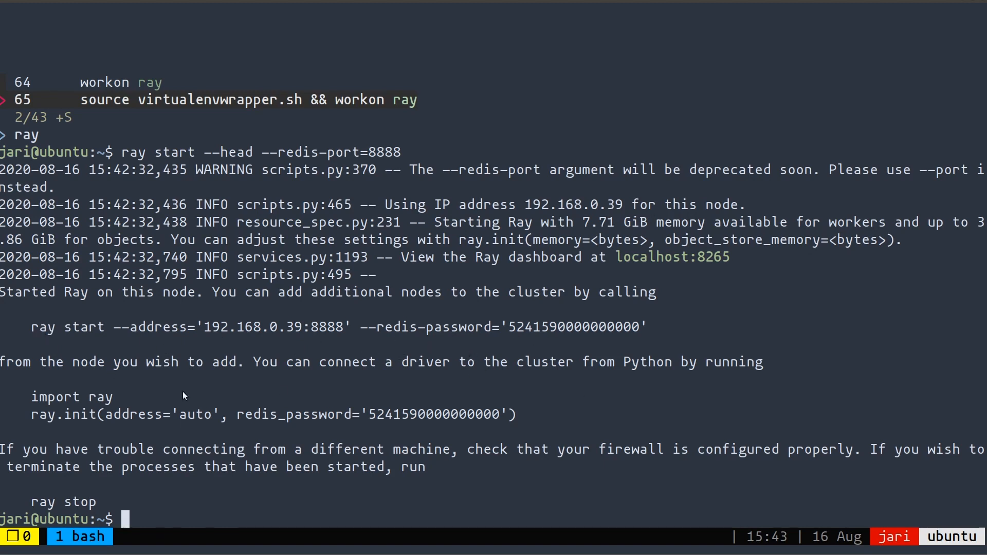
pyautogui.moveTo(146, 378)
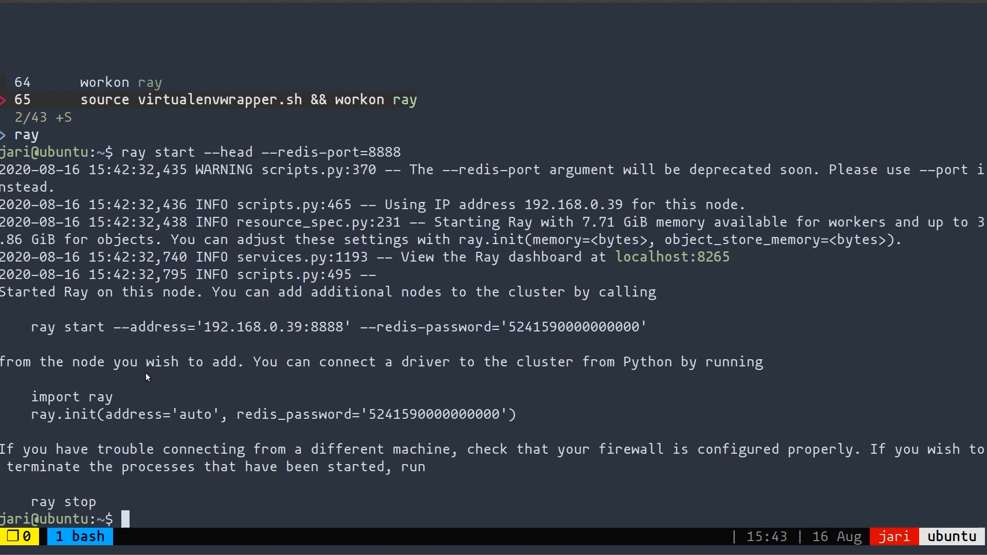
pyautogui.moveTo(127, 430)
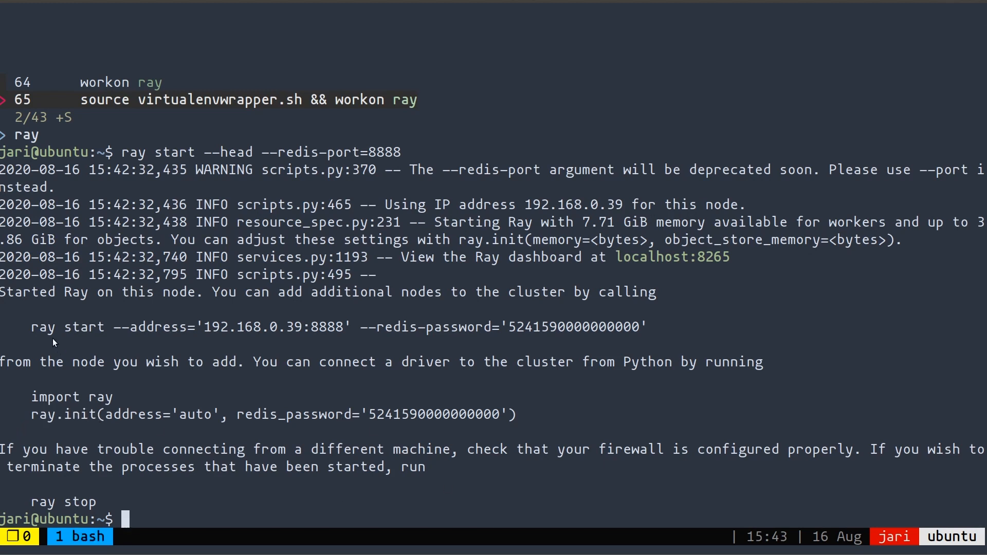
pyautogui.moveTo(653, 262)
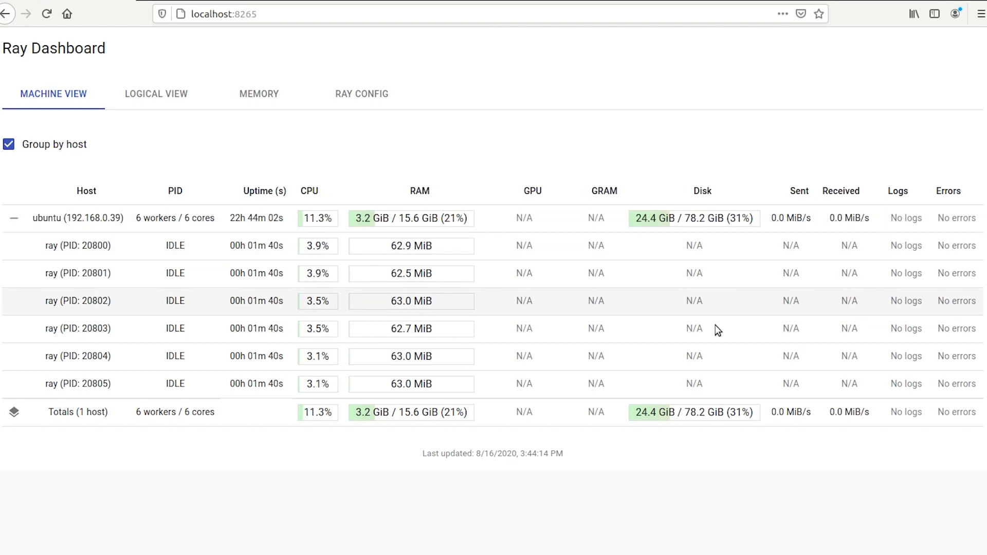
# Switch windows from the Ray Dashboard to the second machine's tmux session
pyautogui.press('alt+Tab')
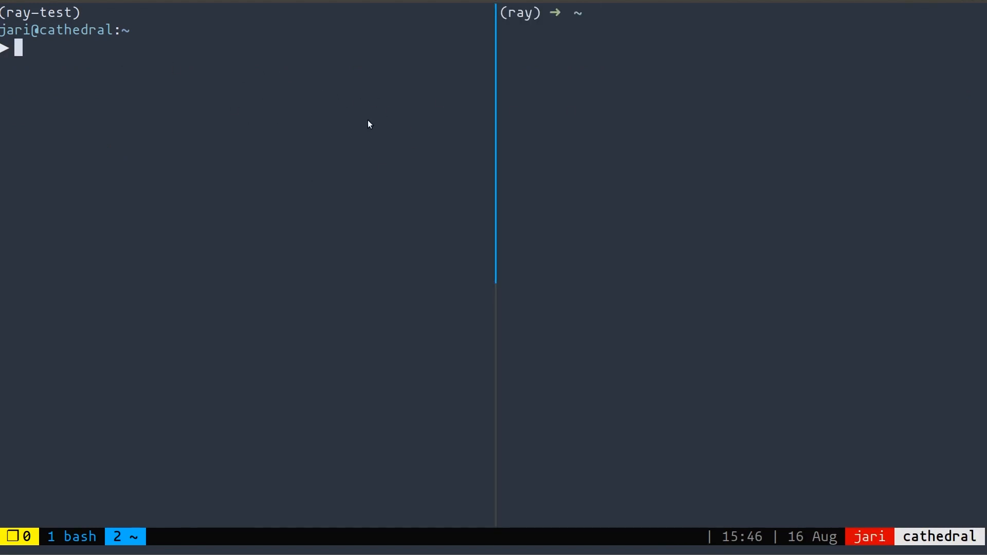
pyautogui.moveTo(527, 18)
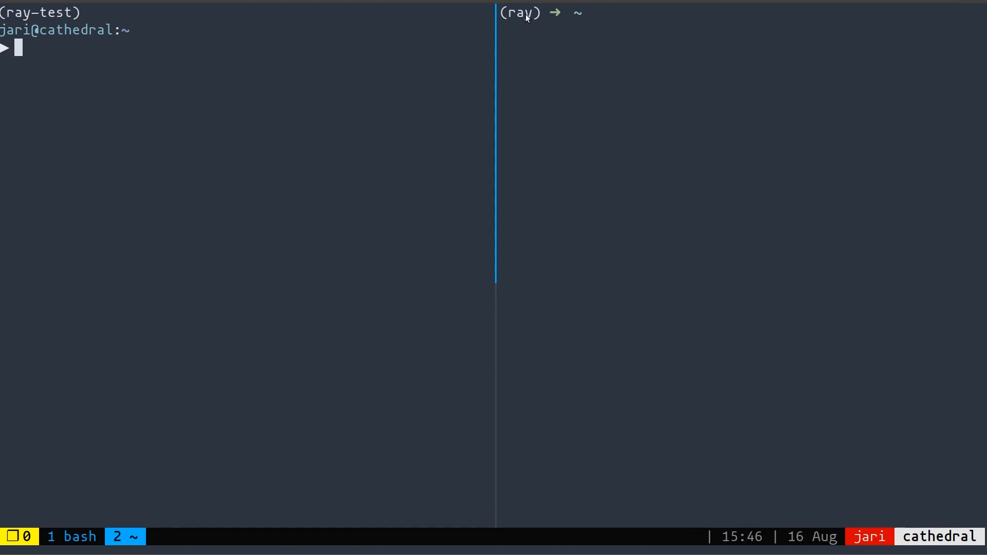
pyautogui.moveTo(707, 66)
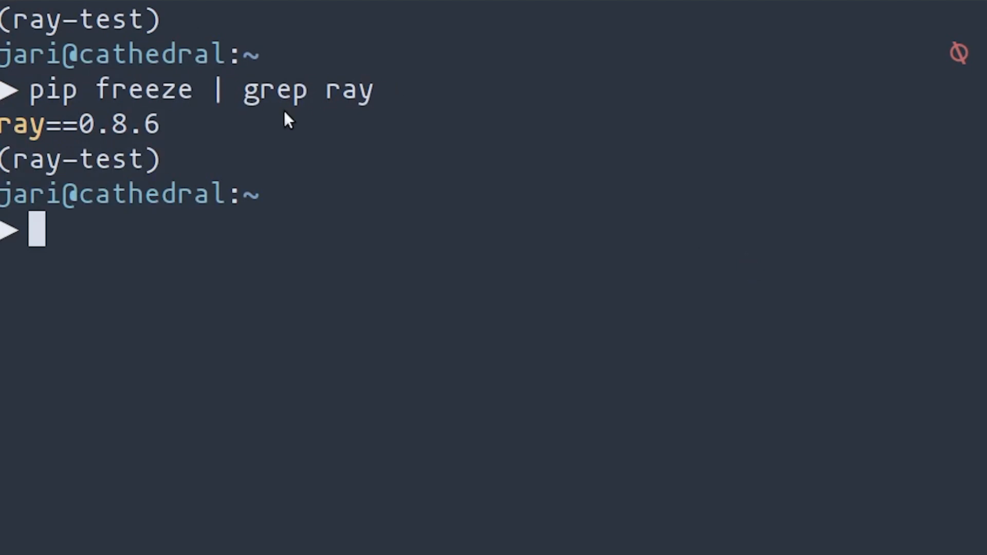
pyautogui.moveTo(114, 135)
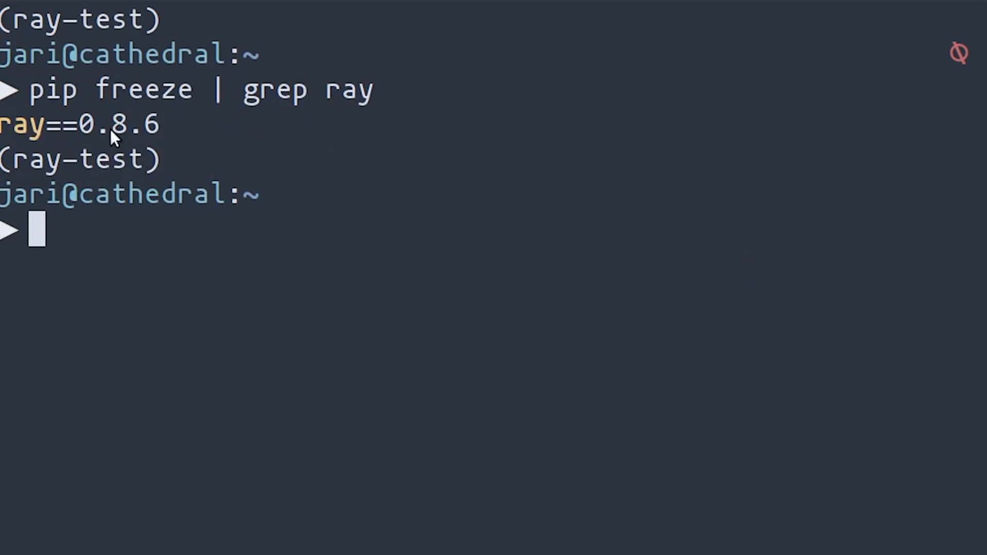
pyautogui.moveTo(314, 154)
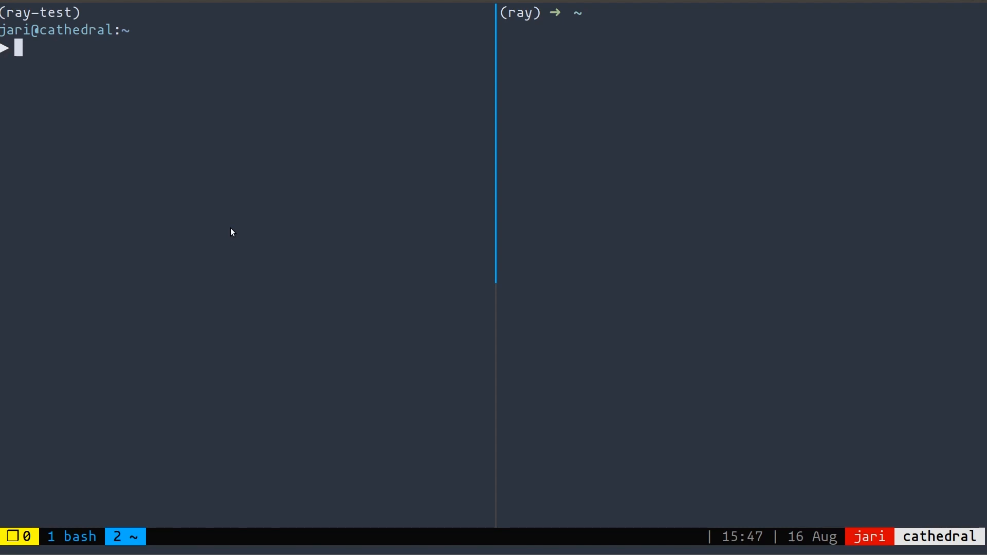
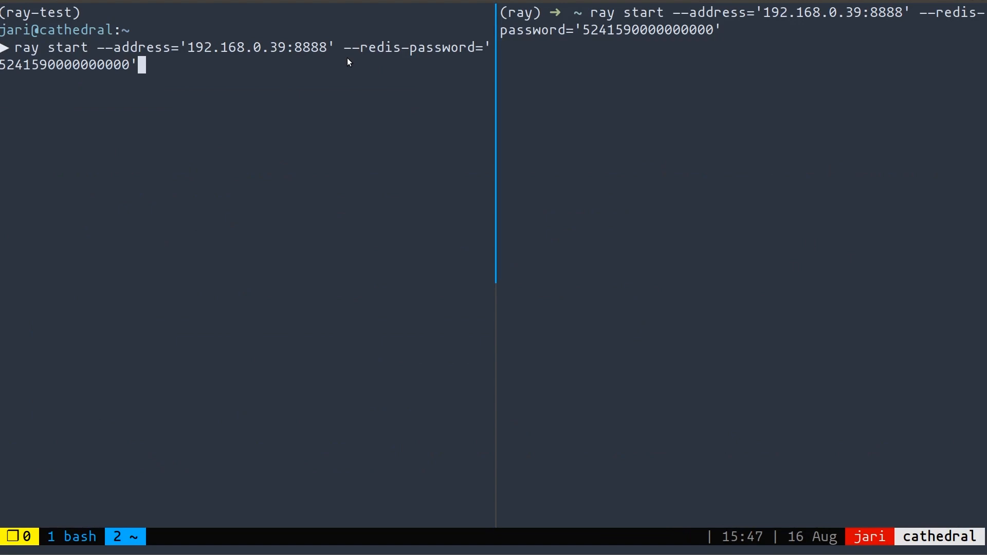
# Run ray start --address='192.168.0.39:8888' with the redis password on both worker panes, hitting a version mismatch
pyautogui.press('Return')
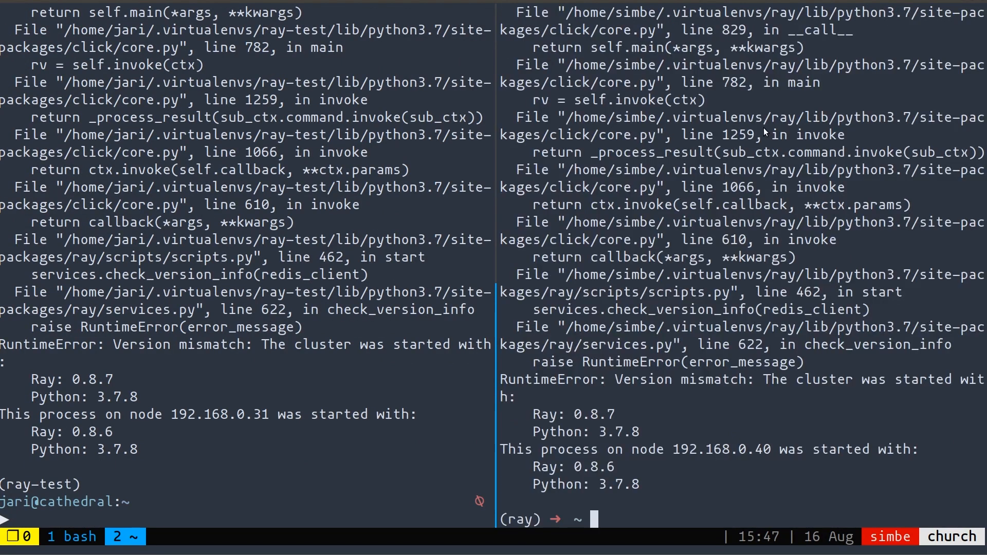
pyautogui.moveTo(596, 406)
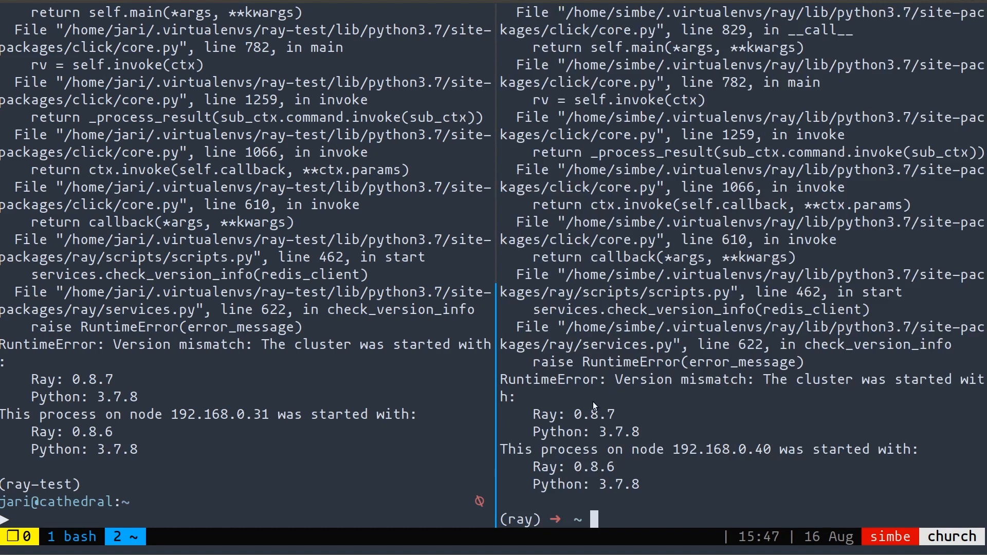
pyautogui.moveTo(658, 414)
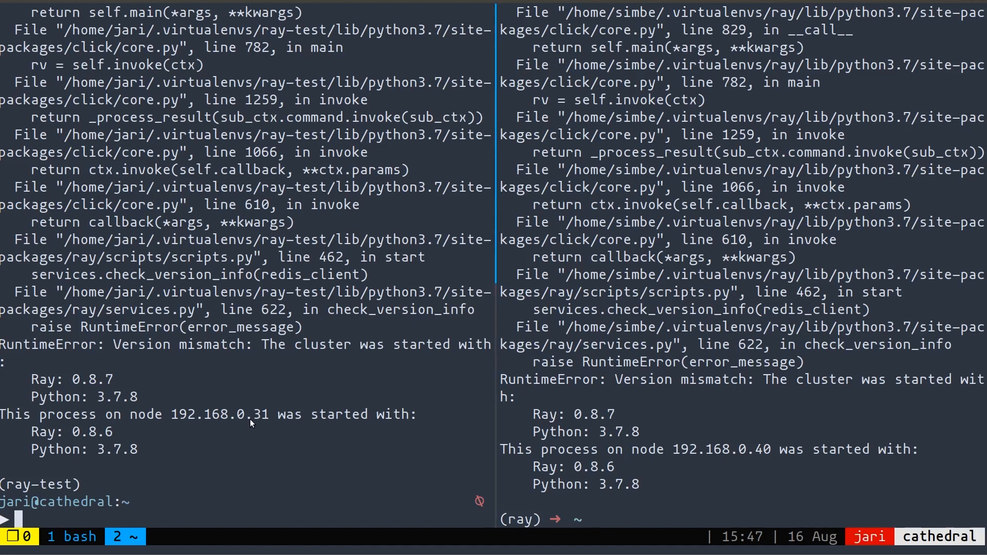
# Upgrade ray with pip install -U ray in both synchronized panes
pyautogui.write('pip i')
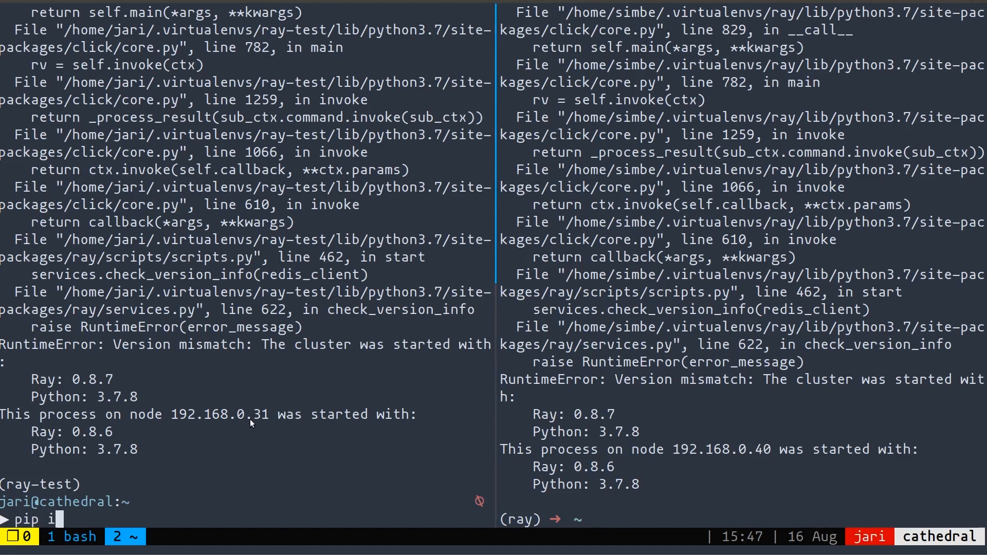
pyautogui.write('nstall -U R')
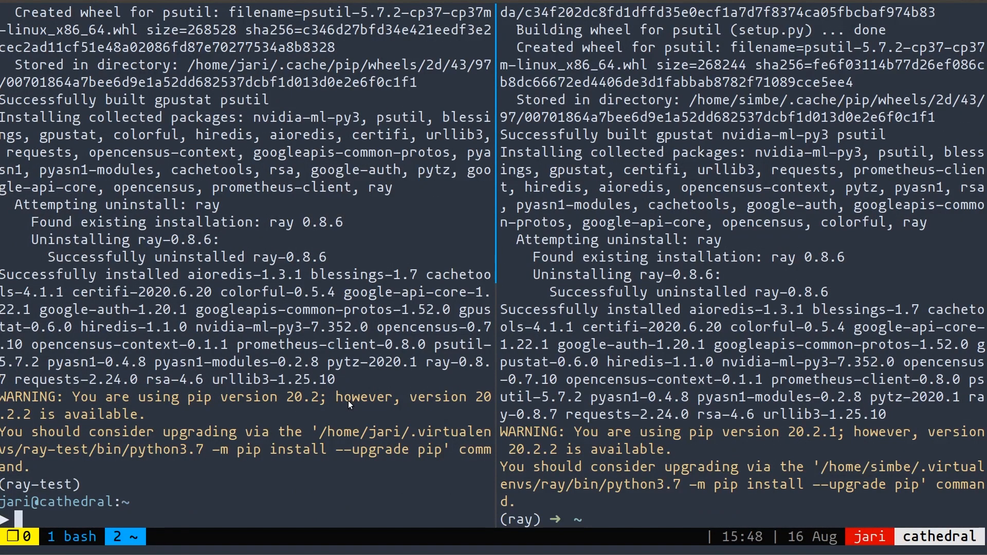
# Clear both panes, rejoin the cluster at 192.168.0.39:8888, and start htop on each worker
pyautogui.write('clea')
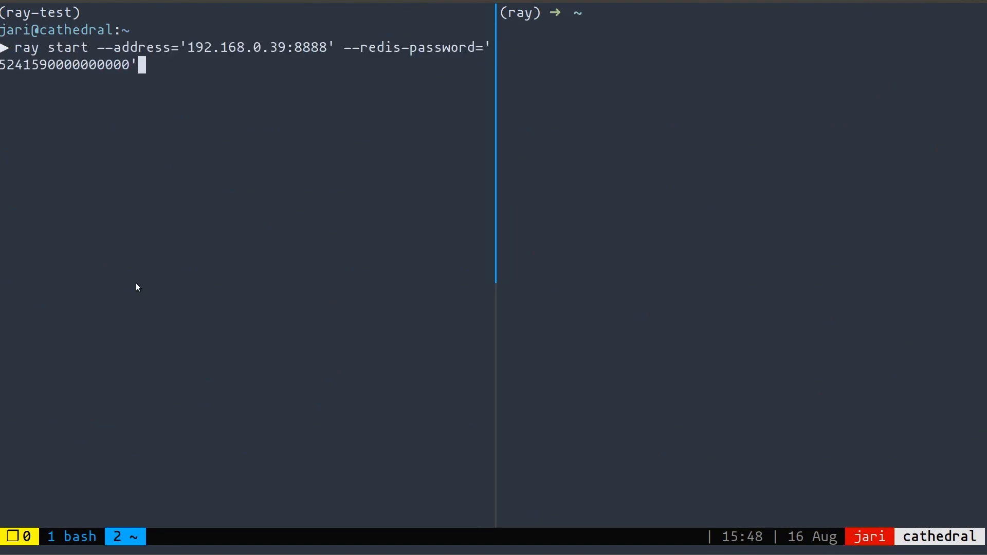
pyautogui.press('Return')
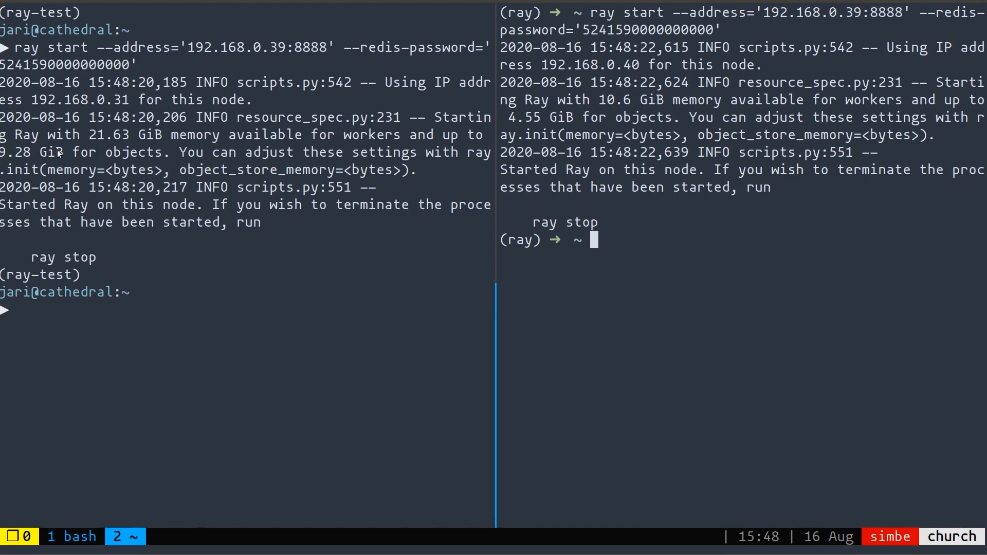
pyautogui.moveTo(270, 253)
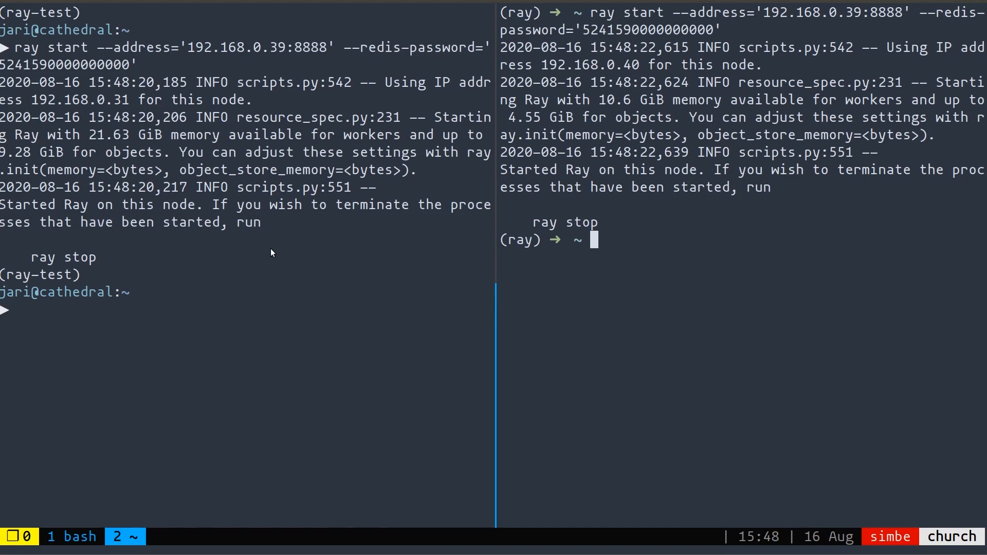
pyautogui.write('htop')
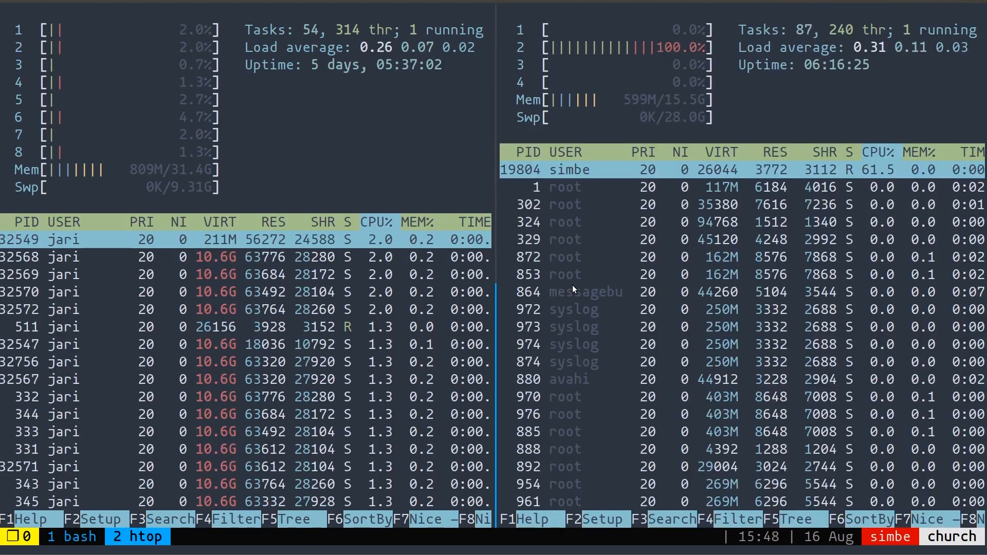
pyautogui.click(71, 536)
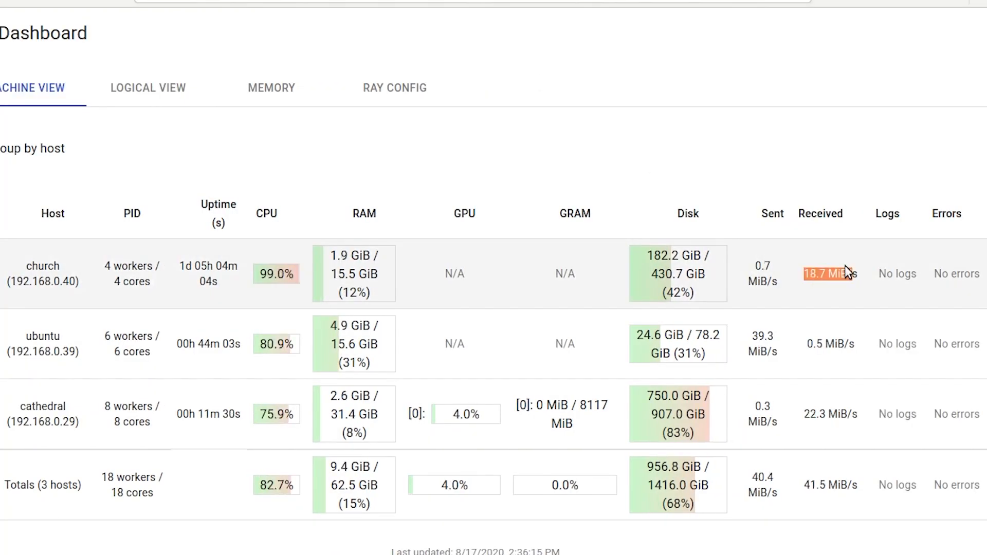
pyautogui.moveTo(832, 116)
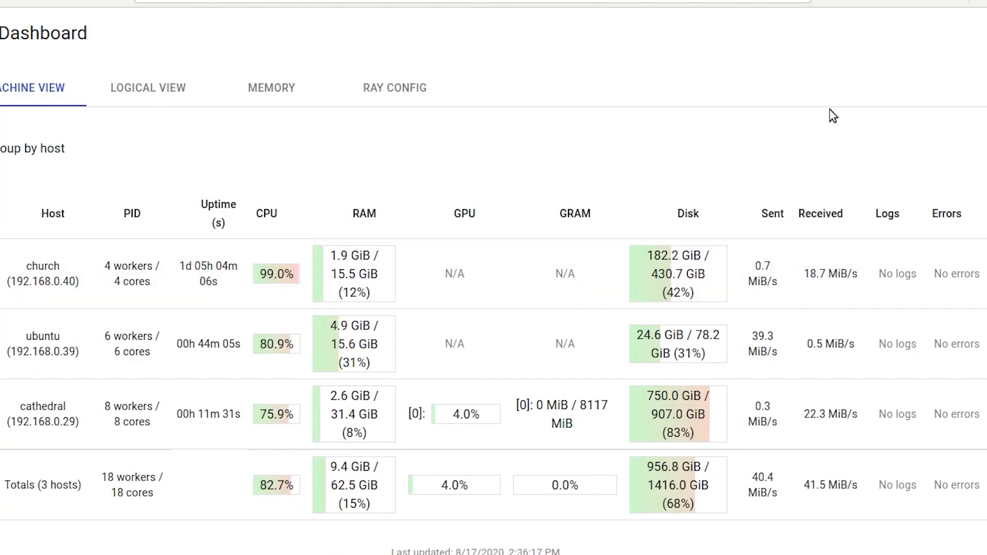